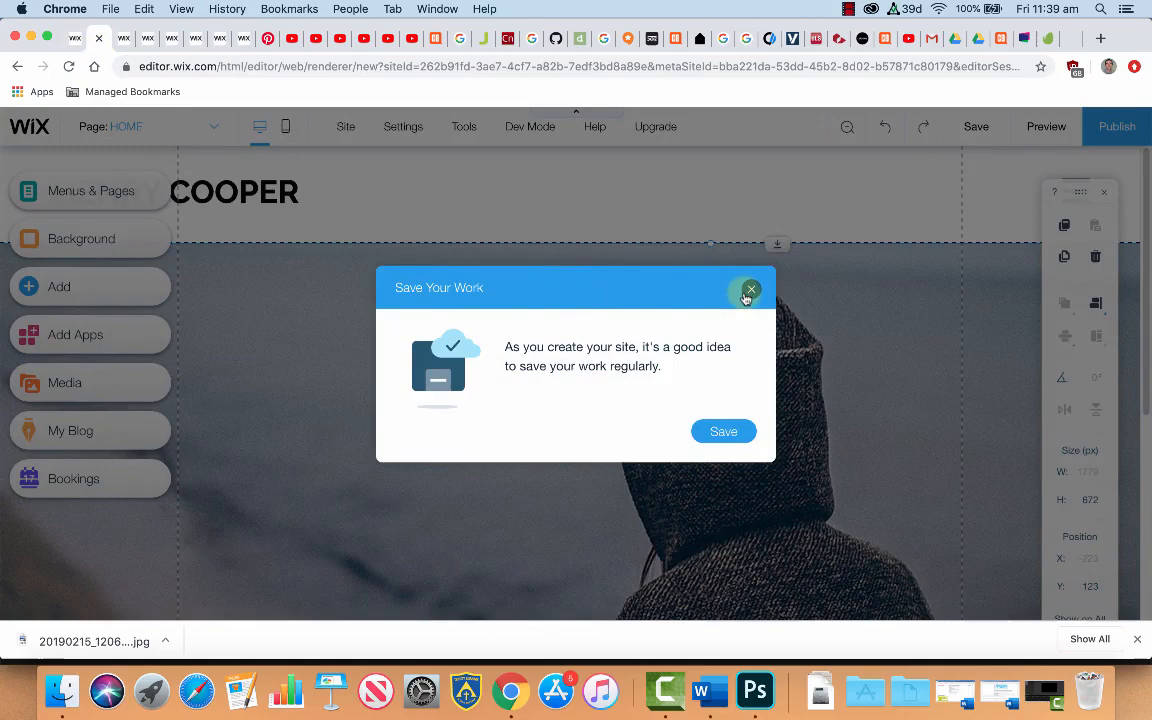
Close the Wix 'Save Your Work' reminder popup covering the hero gallery image
click(751, 289)
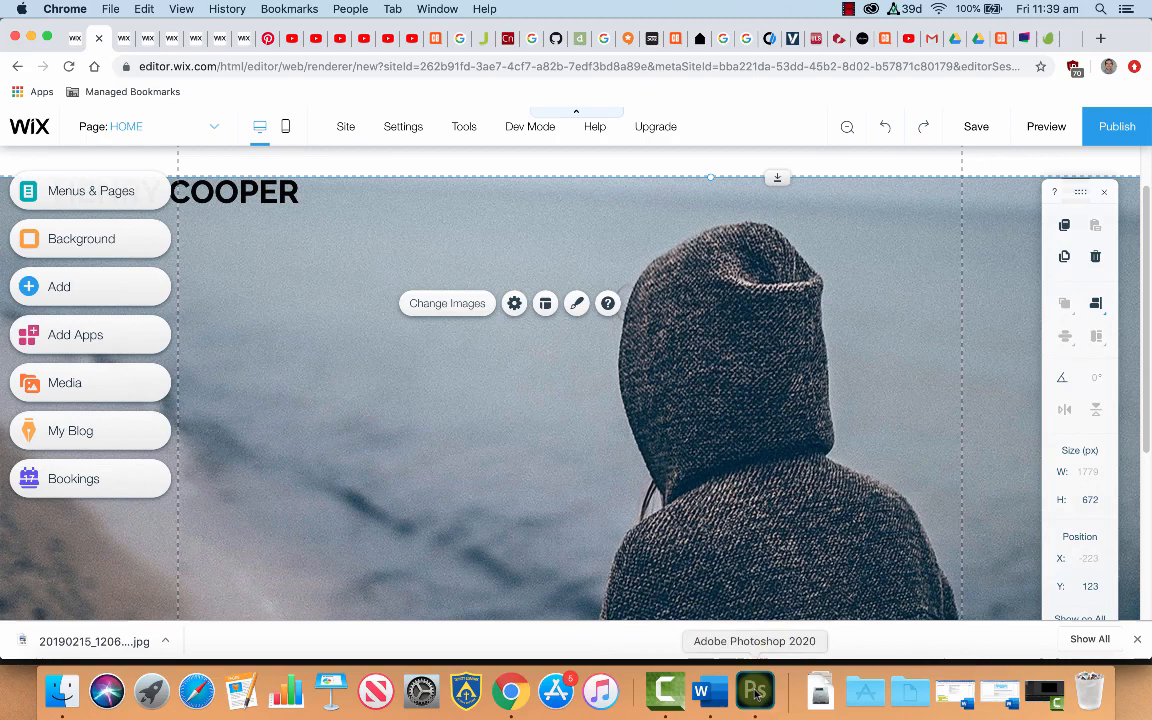
Create a 1920 × 700 px artboard document from the Web Large preset
click(755, 690)
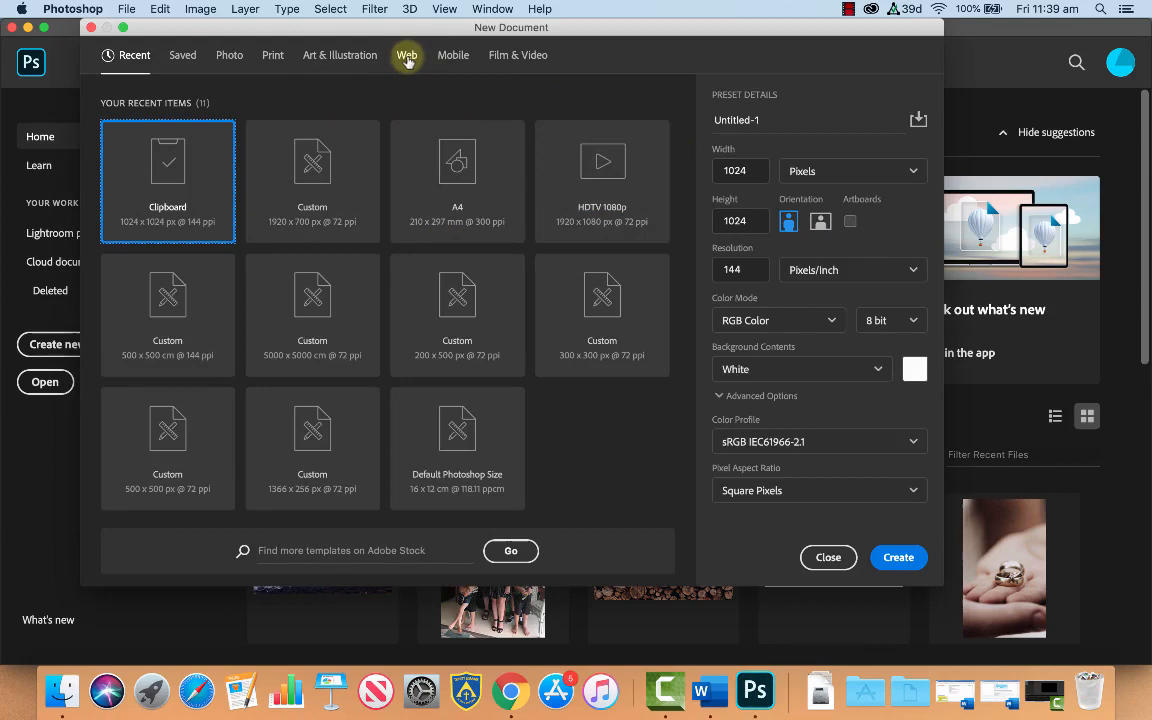
click(406, 55)
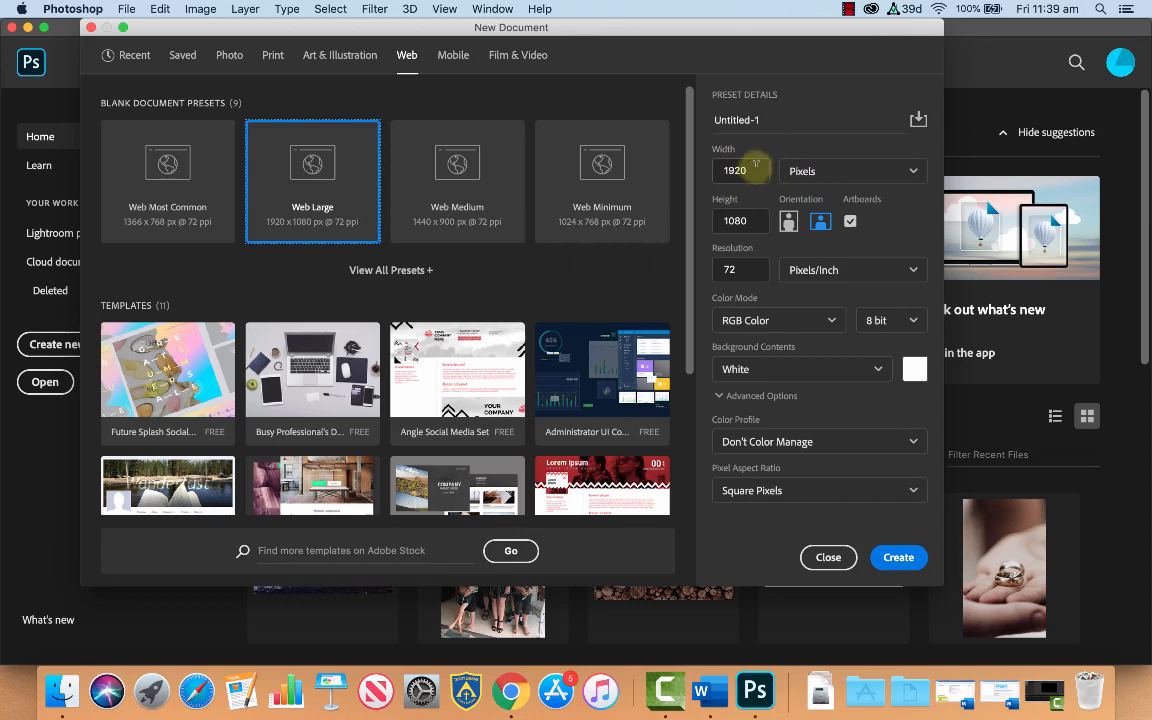
mouse_move(555, 690)
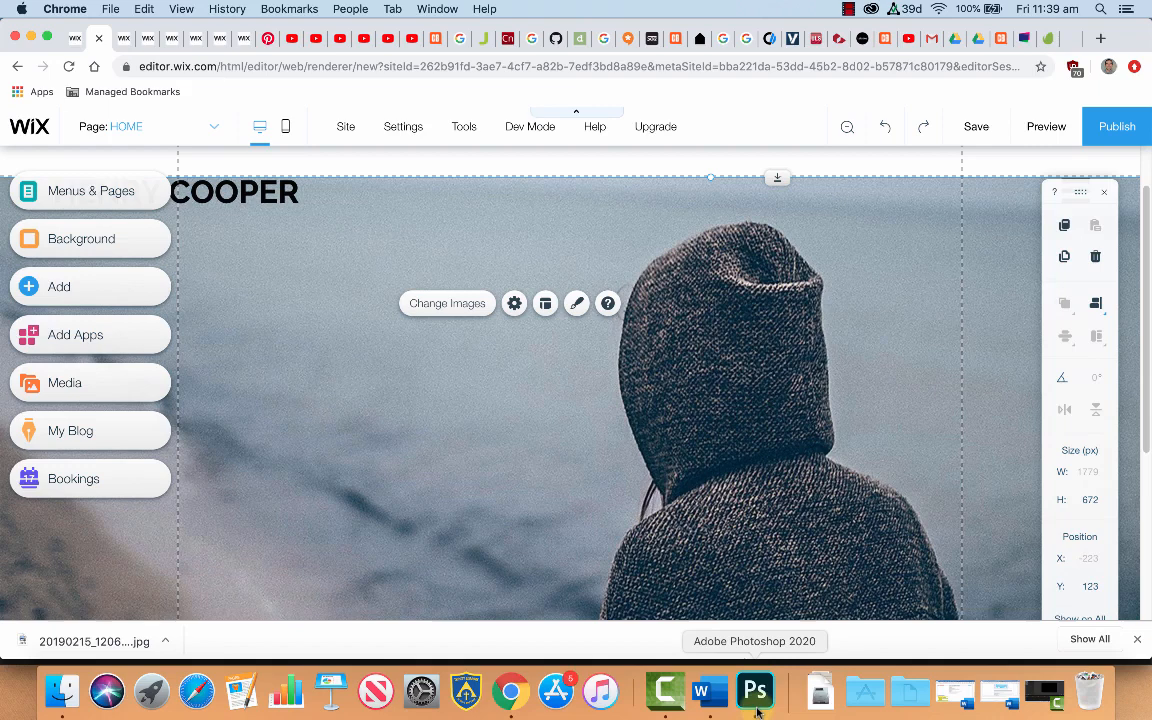
mouse_move(405, 225)
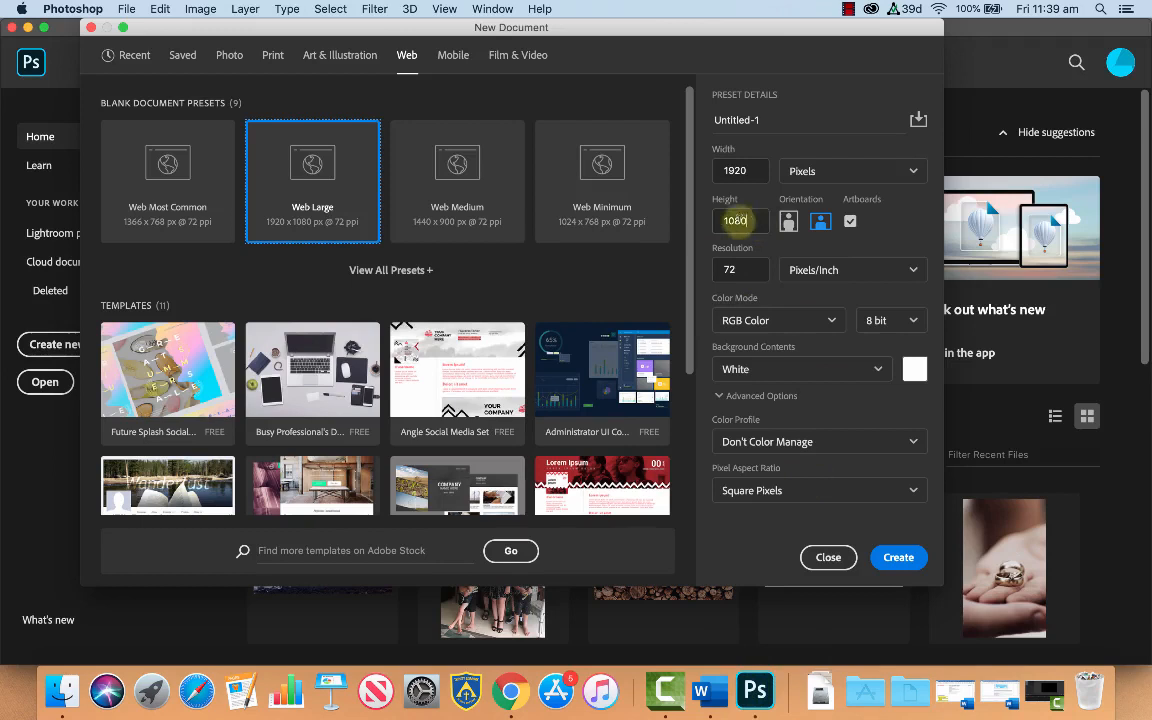
text(700)
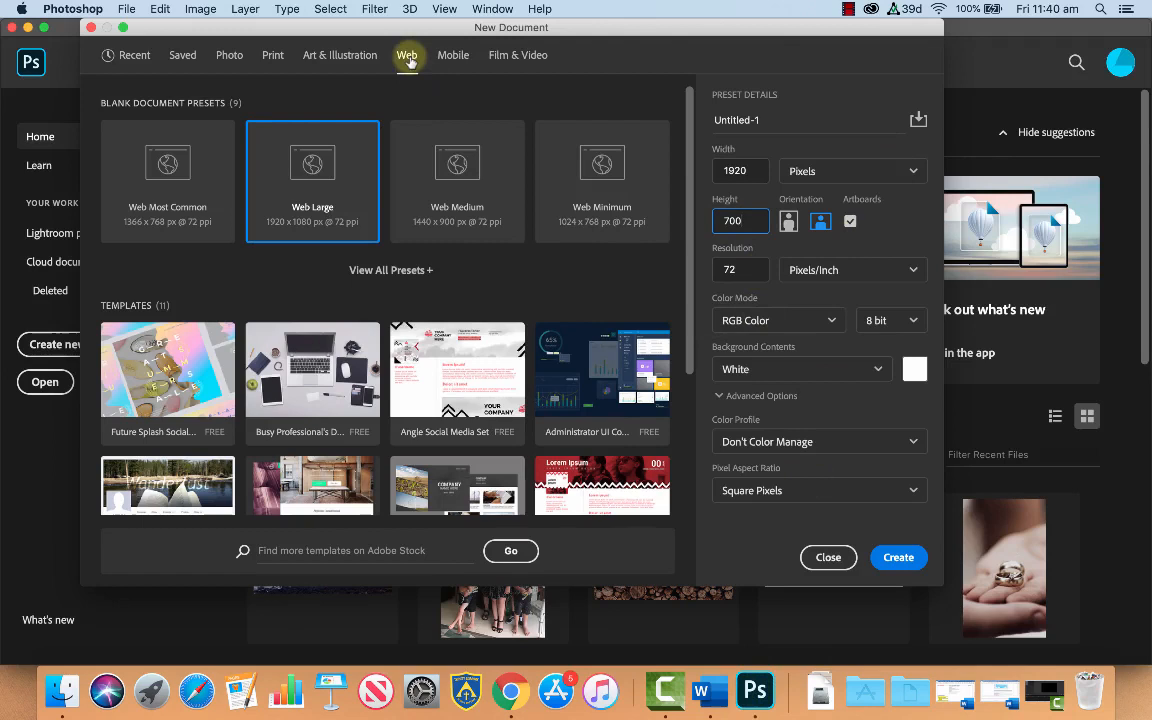
click(898, 557)
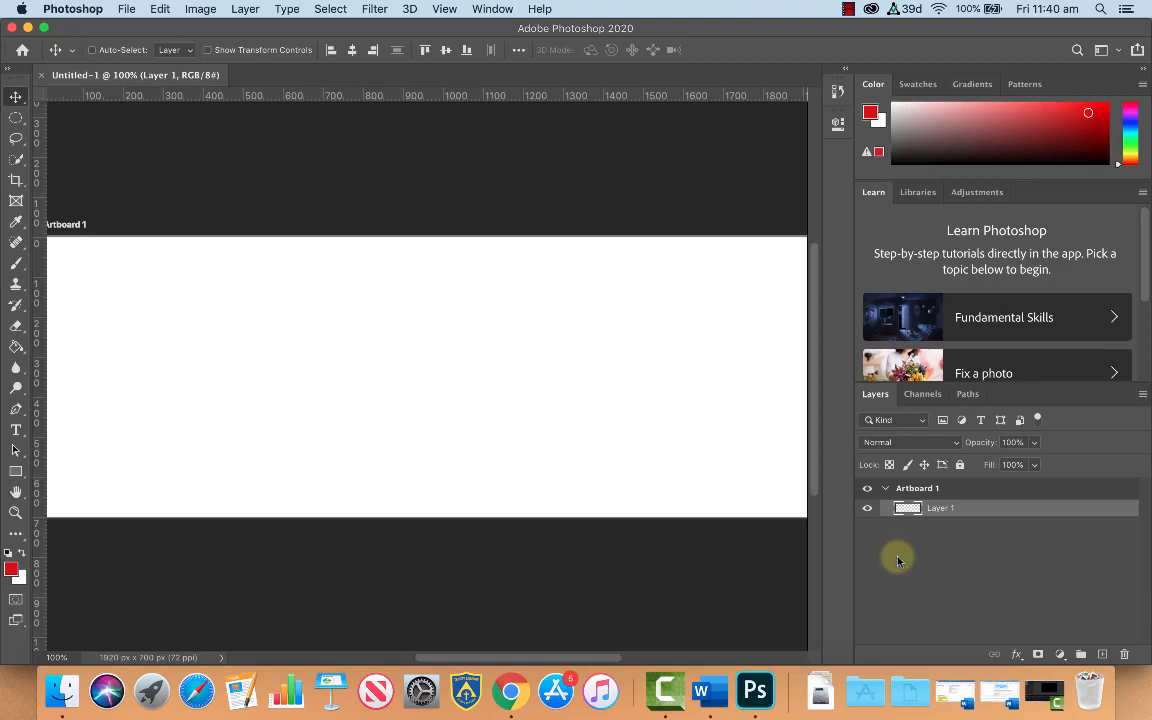
mouse_move(722, 384)
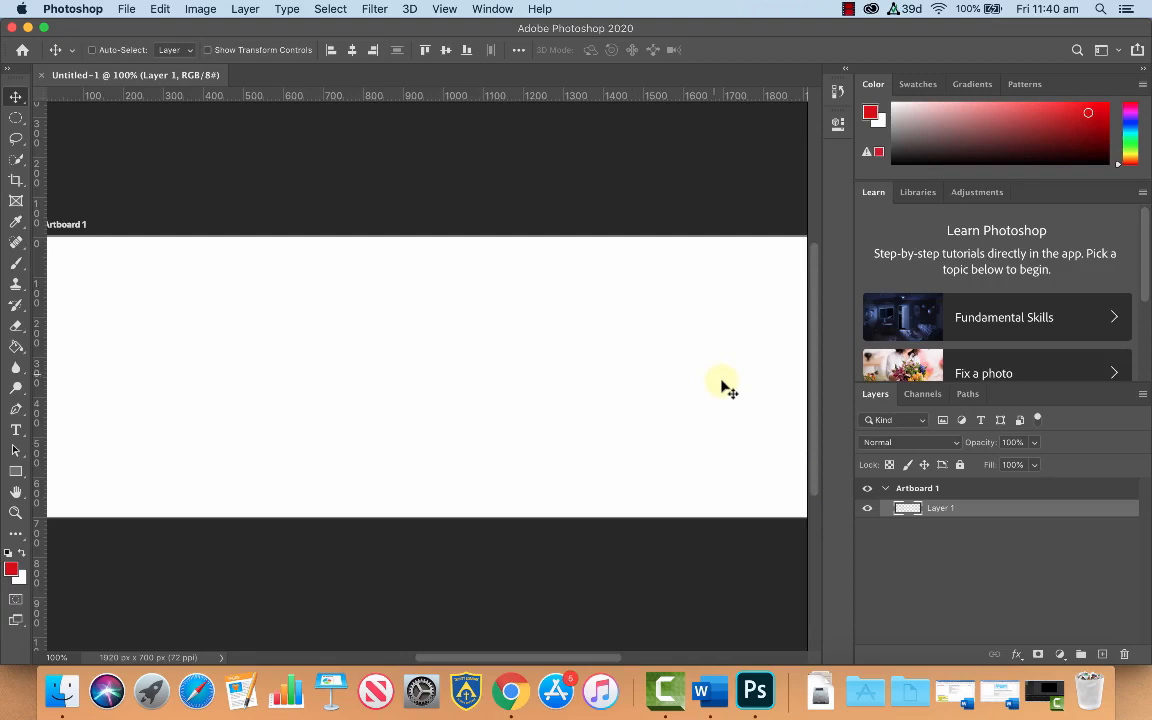
Place BouldersBeach.jpg into the artboard as an embedded layer
click(126, 9)
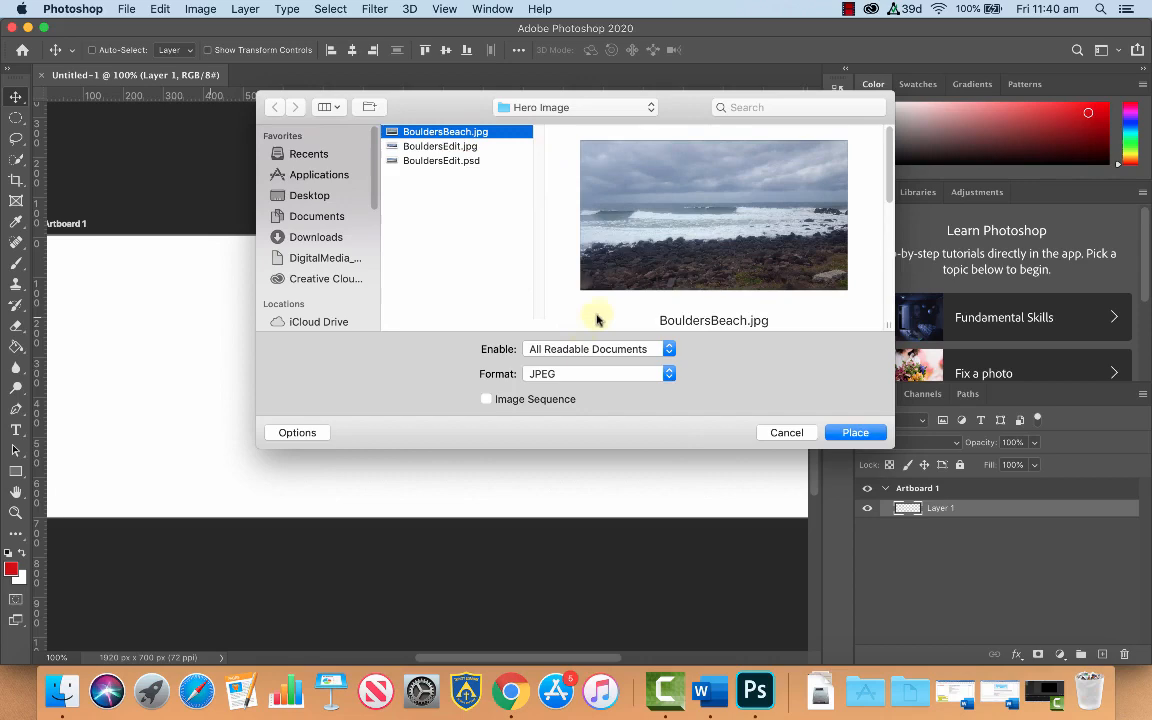
click(855, 432)
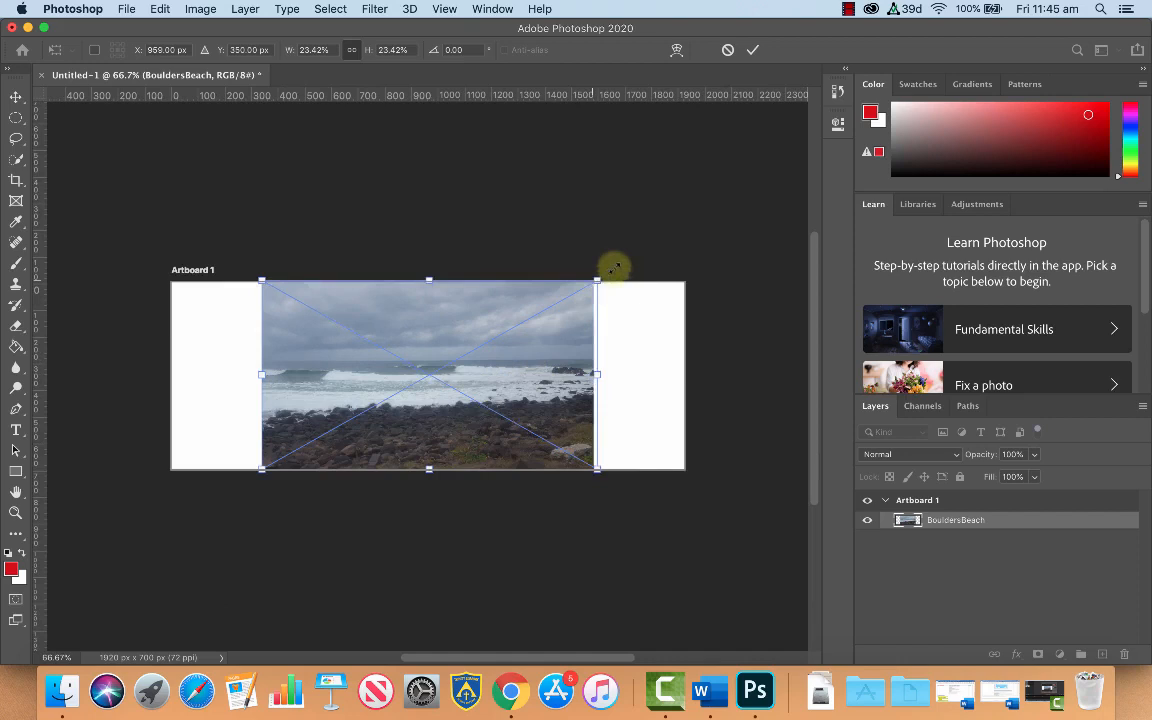
Enlarge and reposition the BouldersBeach photo to cover the full 1920 × 700 artboard
drag(597, 279, 668, 239)
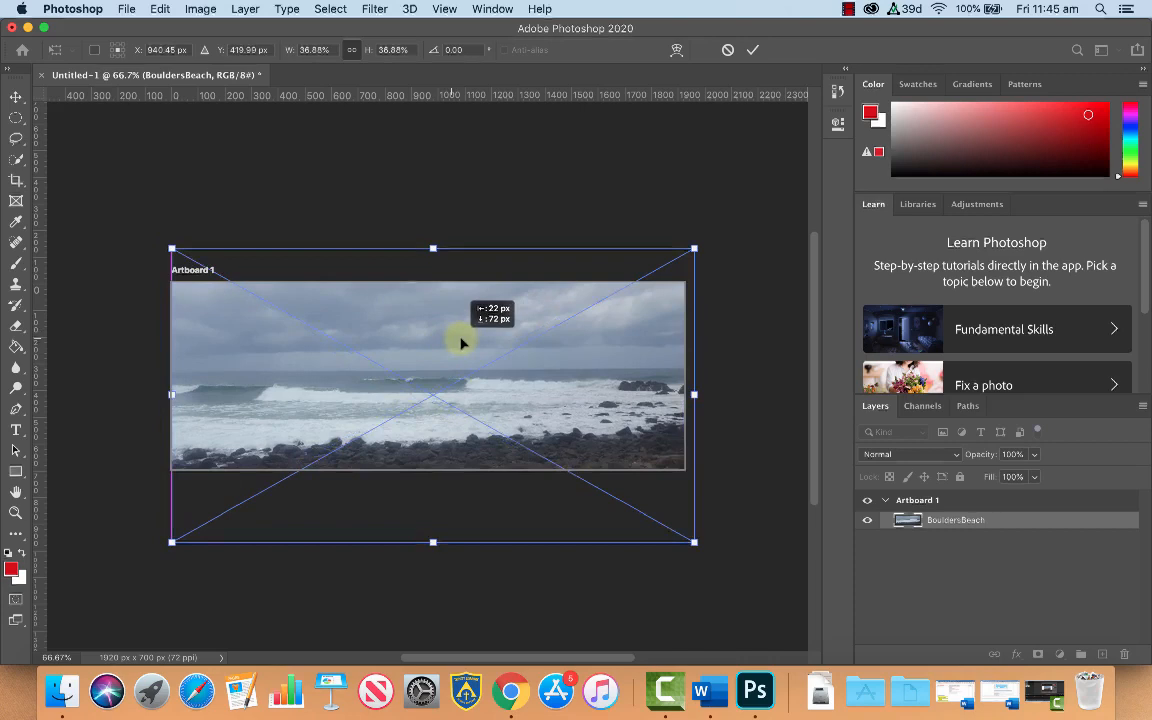
drag(462, 343, 455, 365)
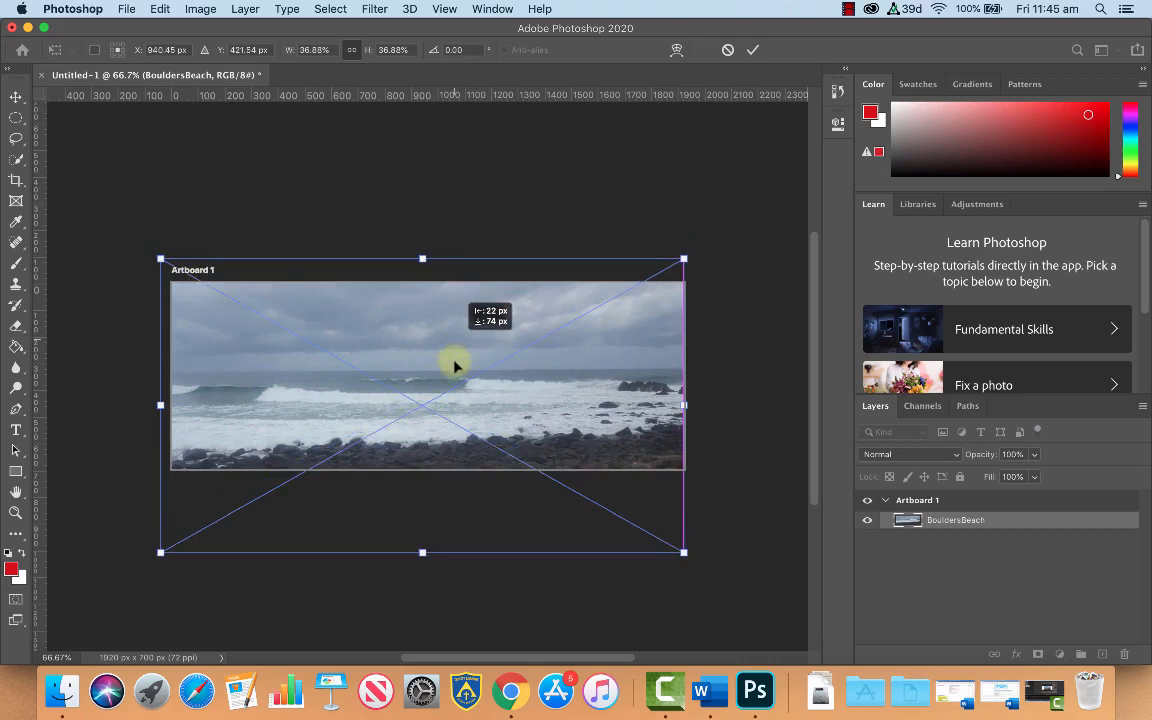
drag(455, 367, 455, 332)
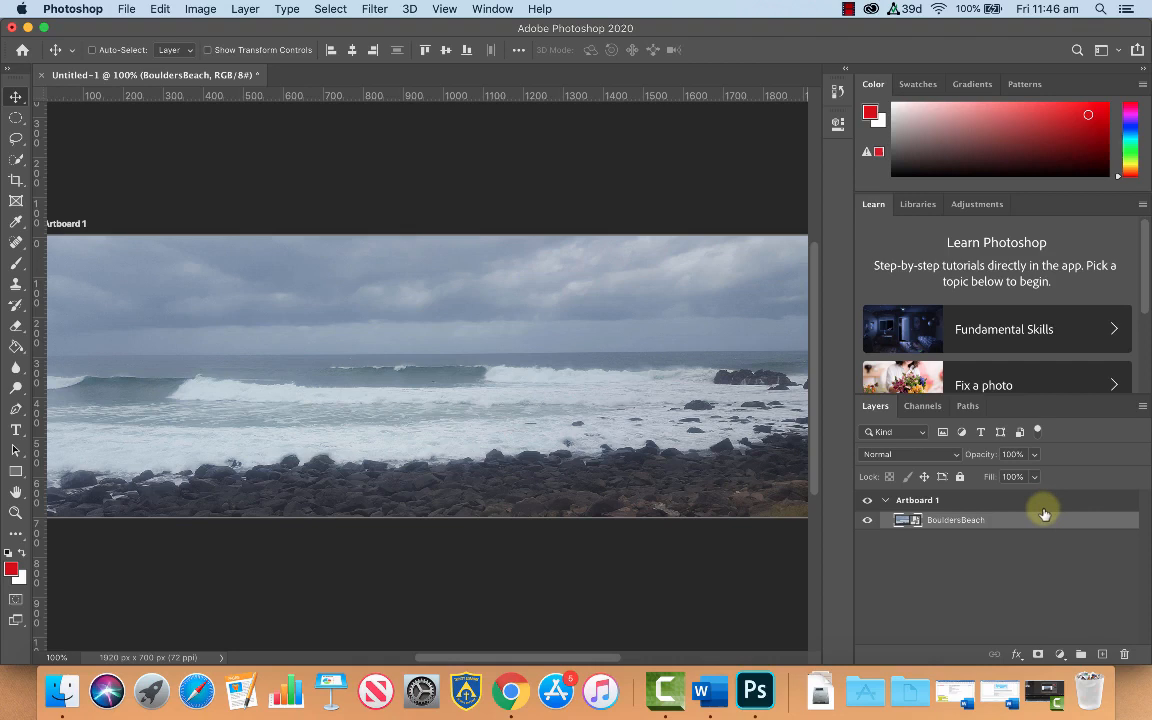
mouse_move(1063, 654)
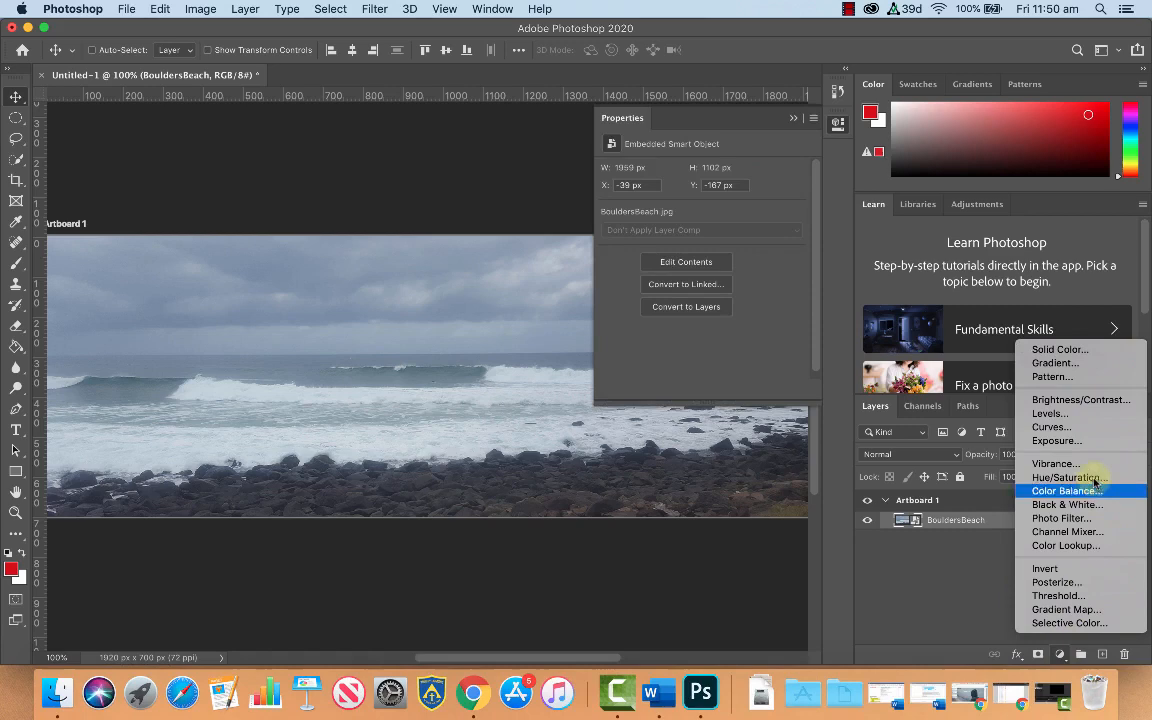
Add a Levels 1 layer with input levels 30 and 228, toggling visibility to compare
click(1048, 413)
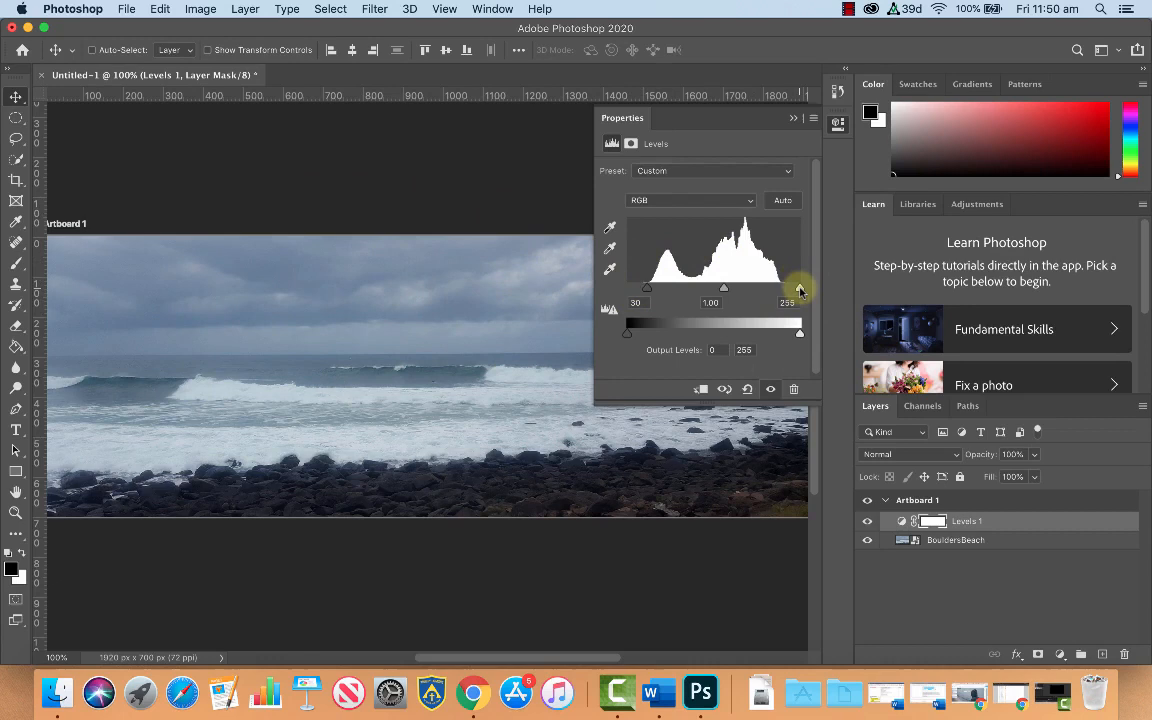
drag(800, 288, 770, 288)
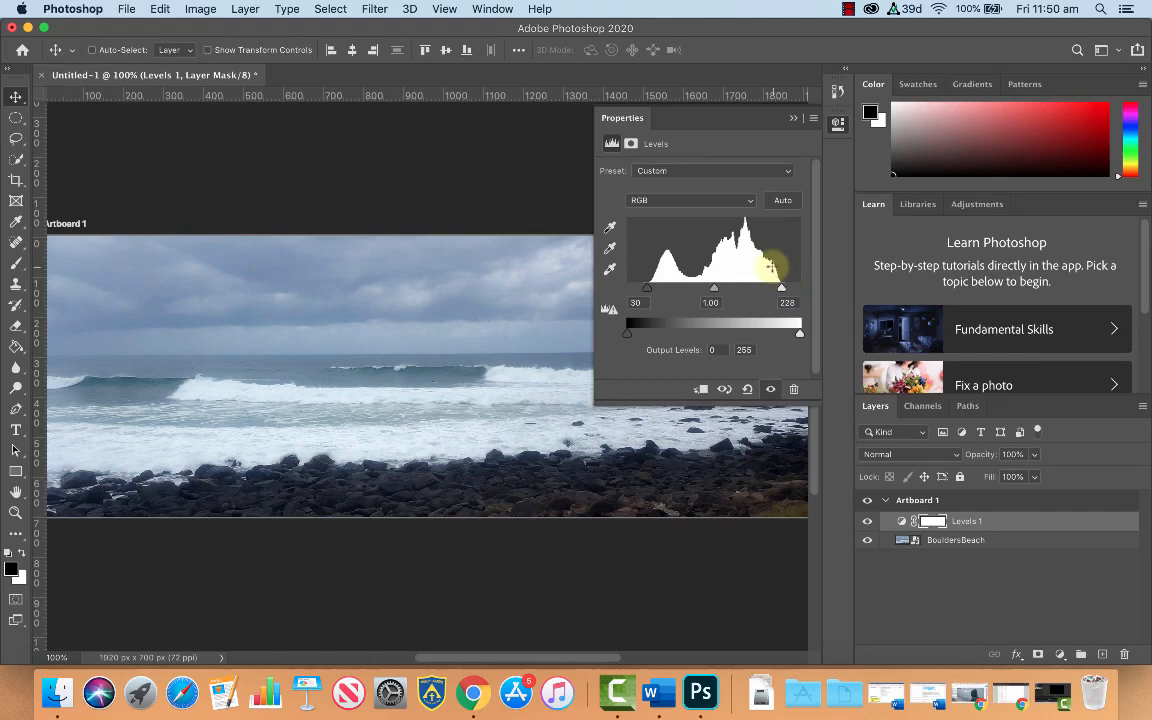
click(868, 521)
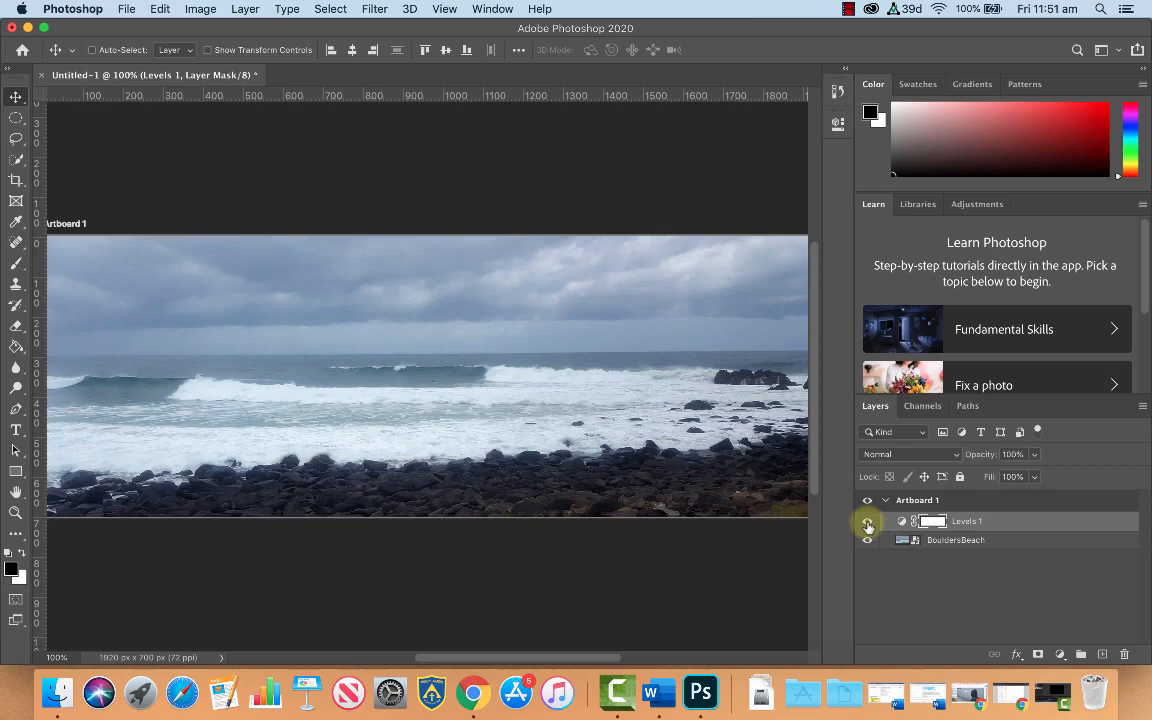
click(867, 521)
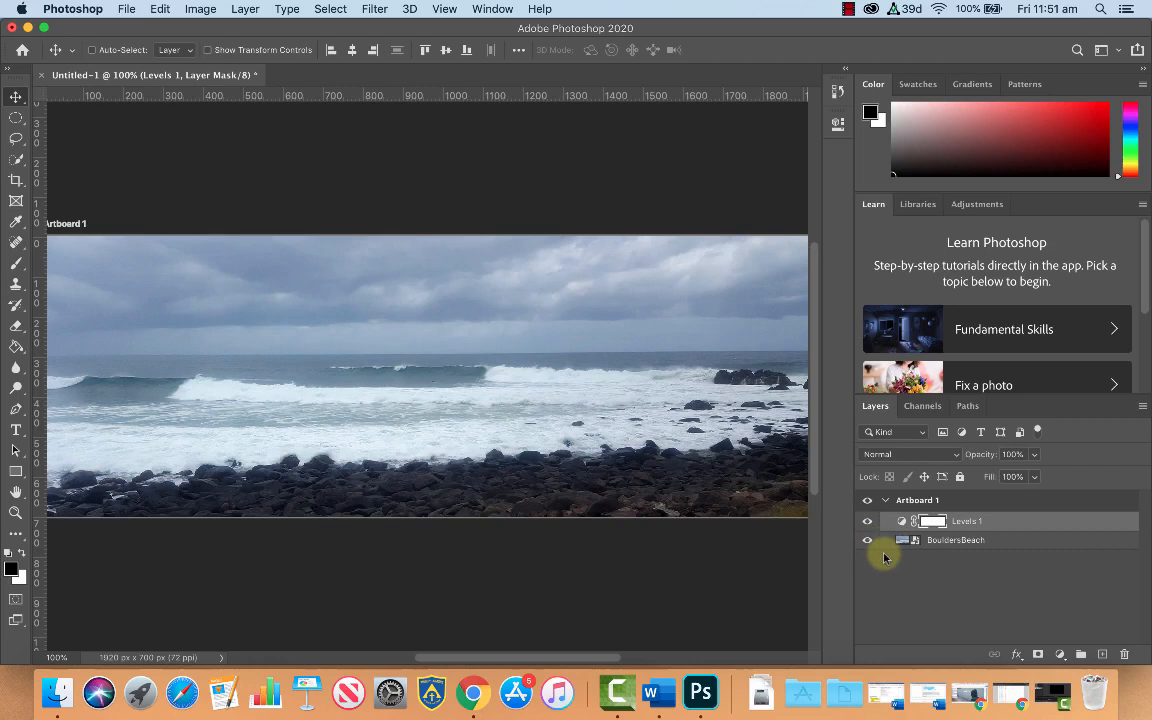
Add a Curves 1 layer with lifted highlights and darkened shadows, toggling it to compare
click(1060, 654)
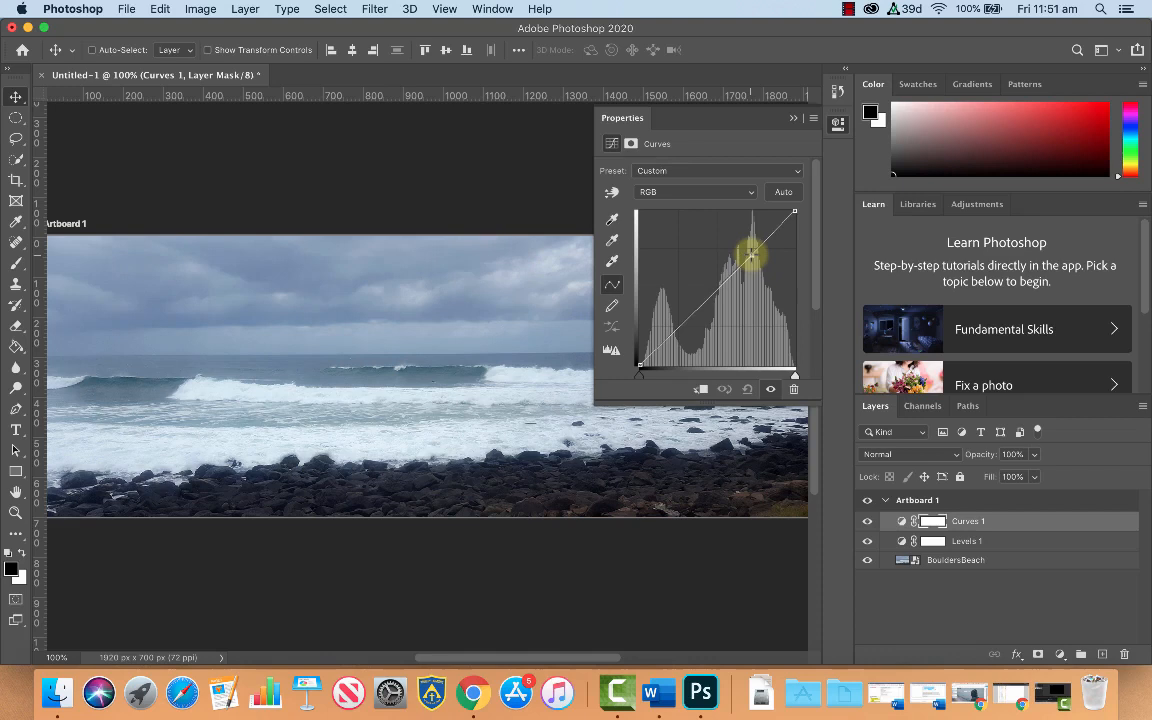
drag(755, 253, 747, 245)
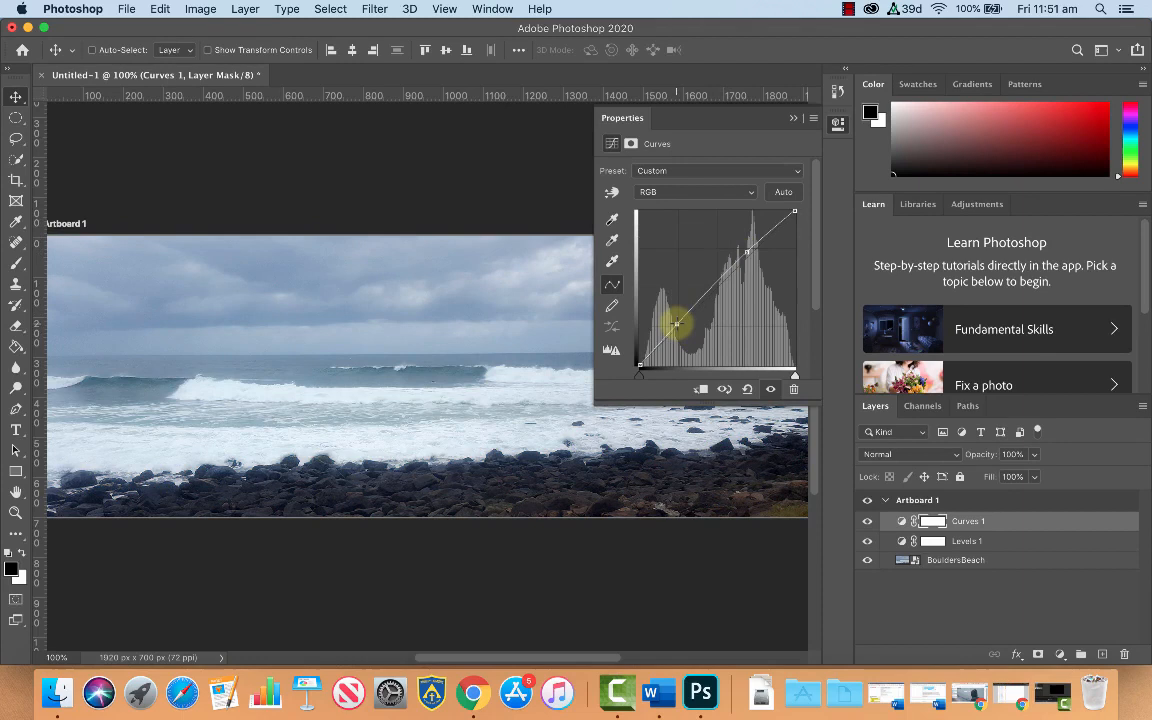
drag(677, 323, 683, 330)
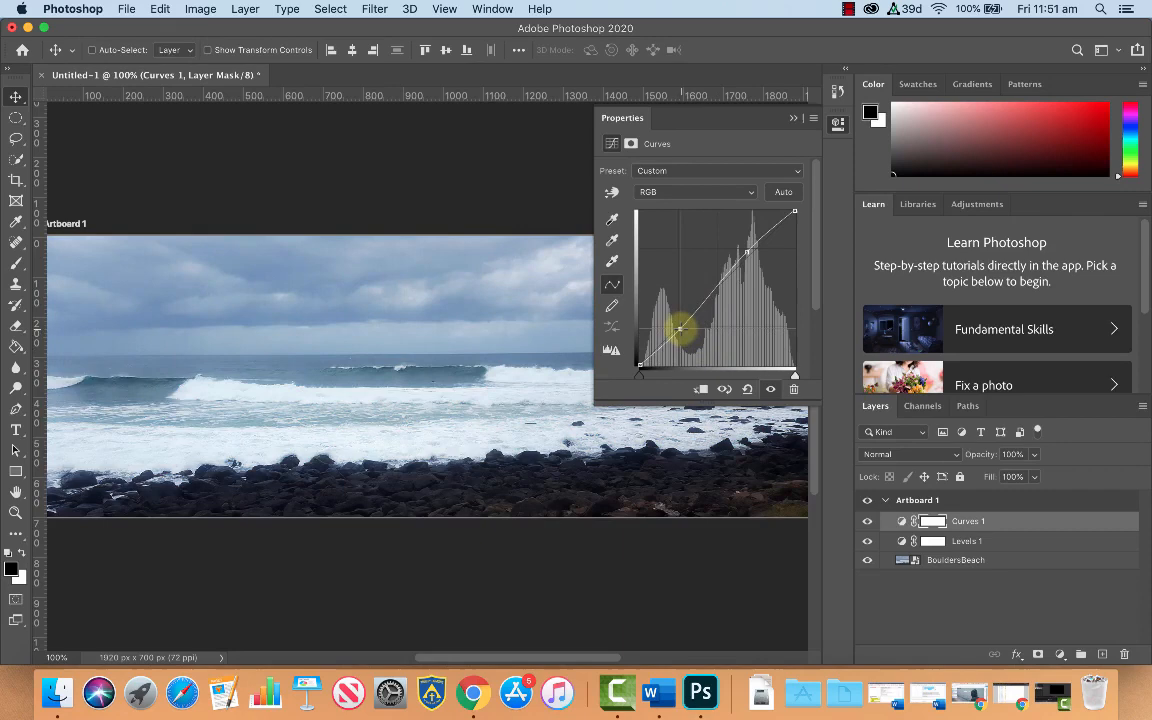
click(867, 521)
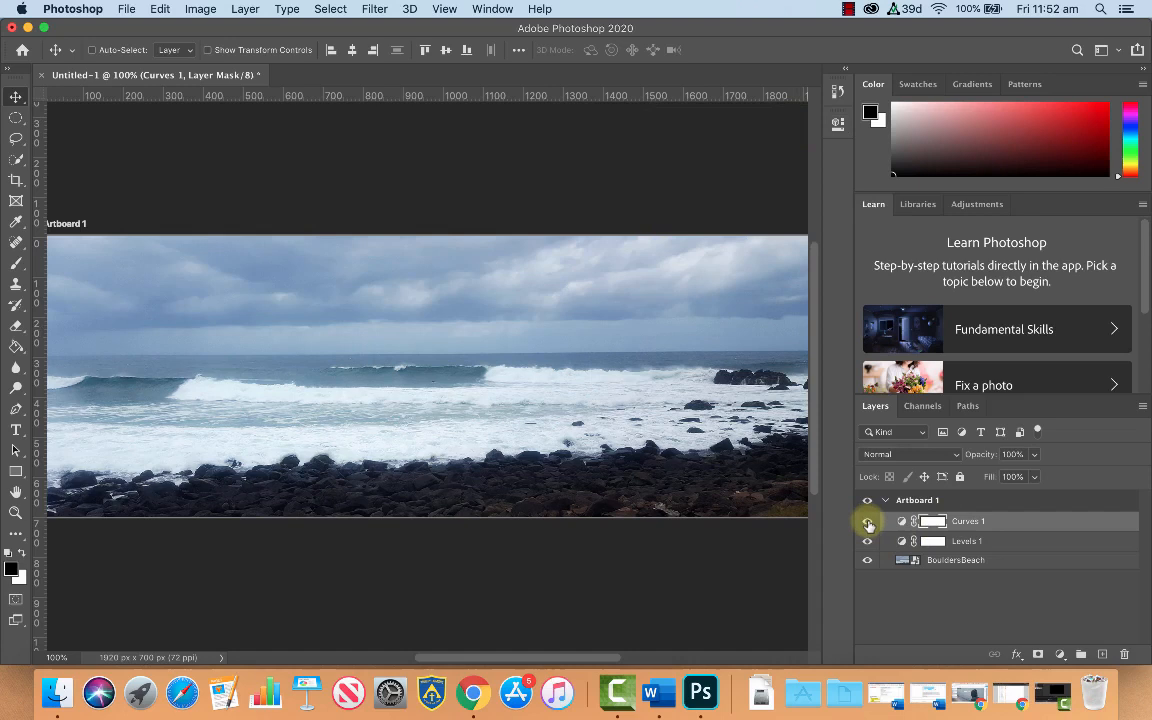
click(868, 521)
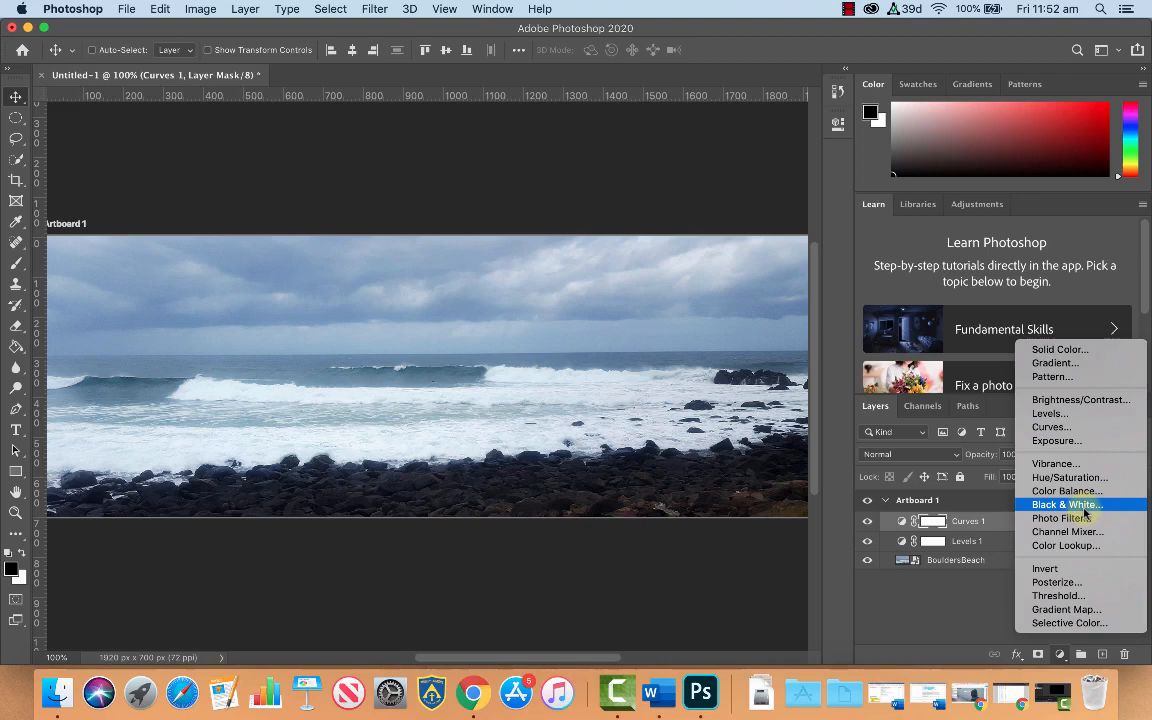
Add a trial Black & White adjustment and experiment with its Reds and Blues sliders
click(1066, 504)
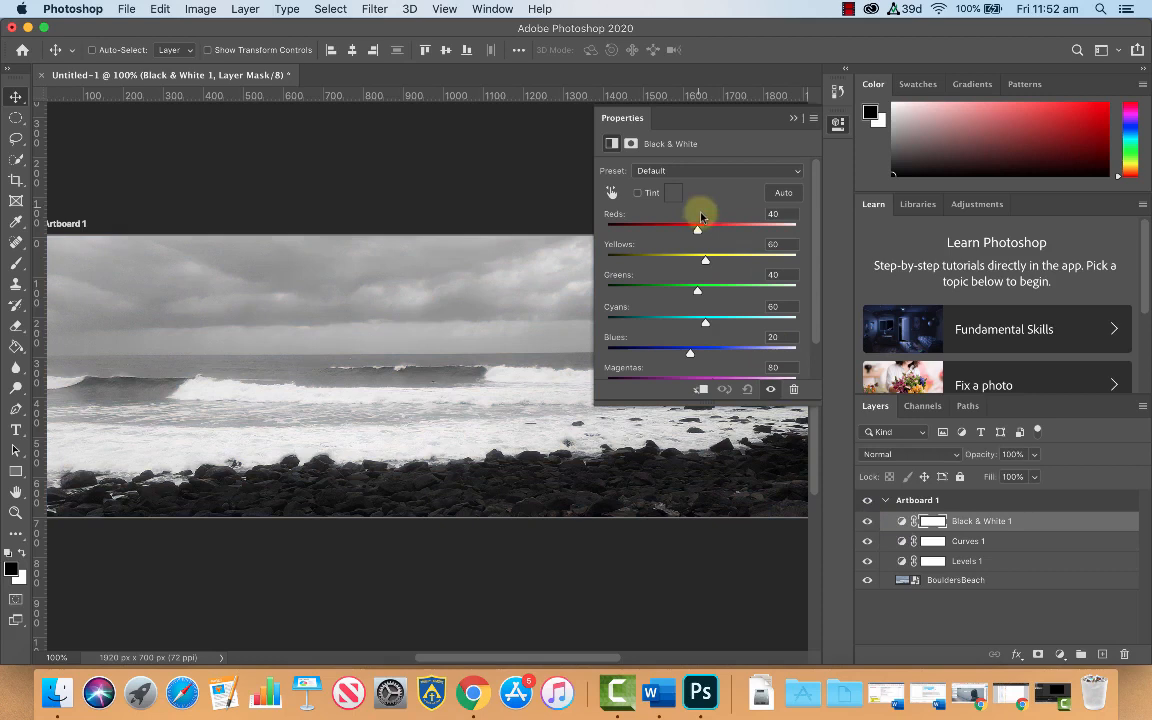
click(867, 520)
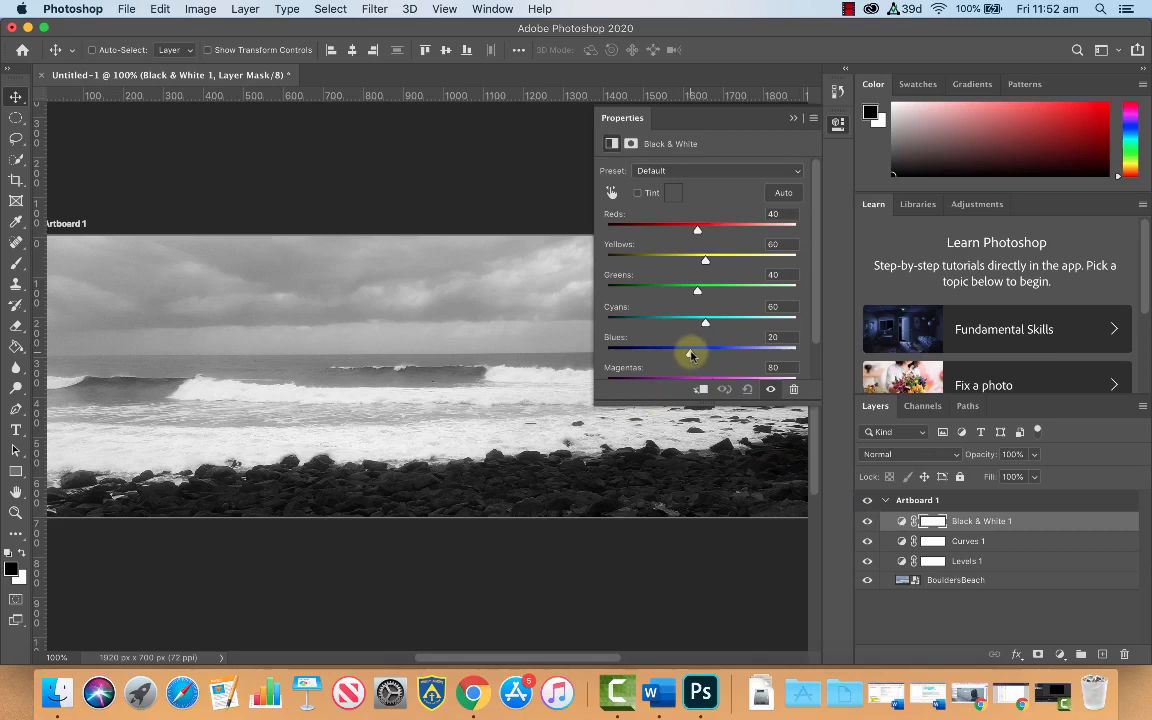
drag(705, 352, 705, 352)
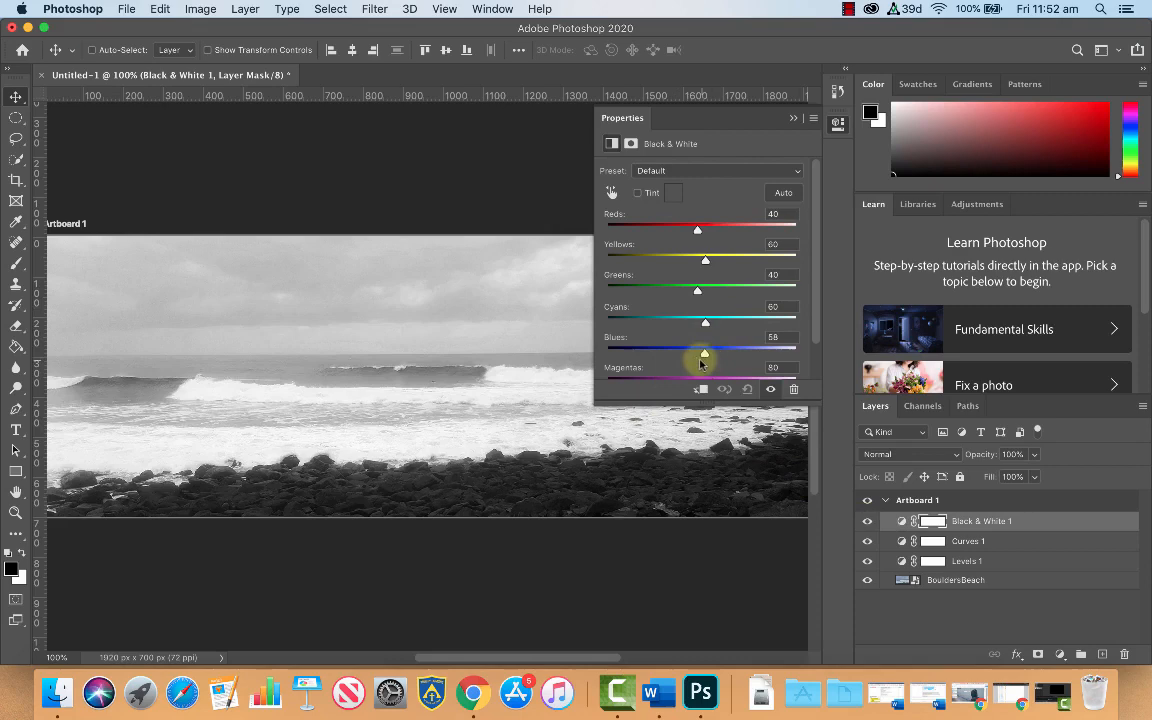
drag(705, 351, 654, 351)
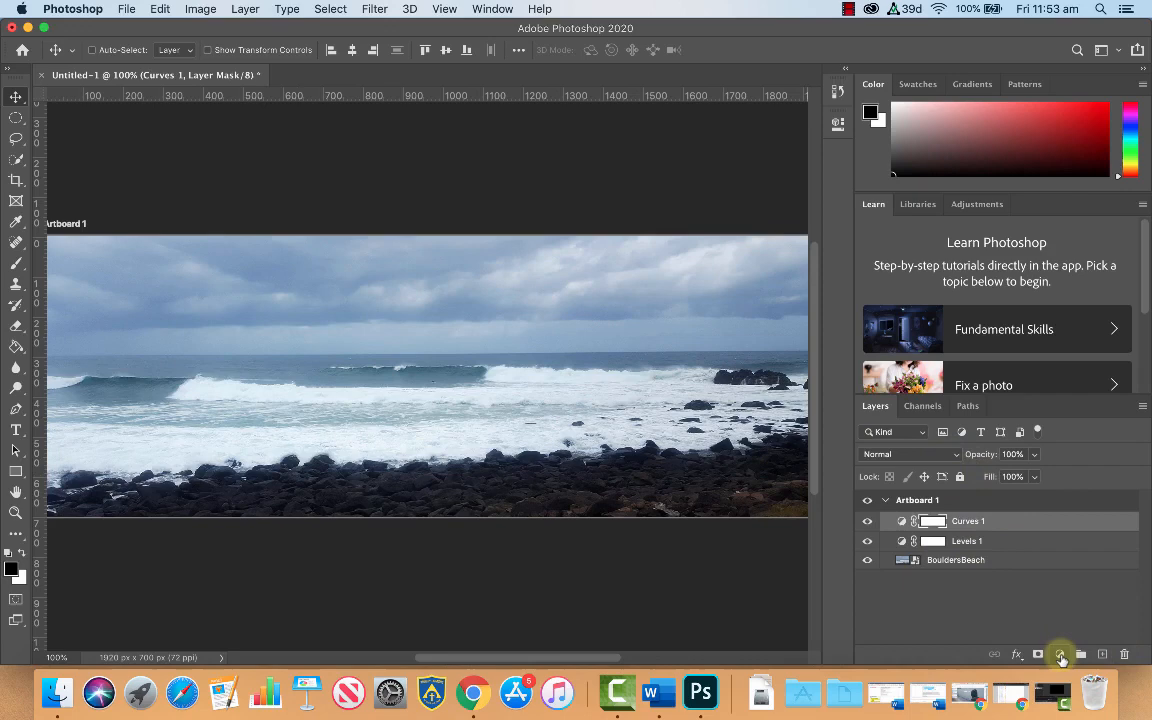
Add a purple (a914d4) Solid Color fill layer and bring up its blend mode choices
click(1060, 654)
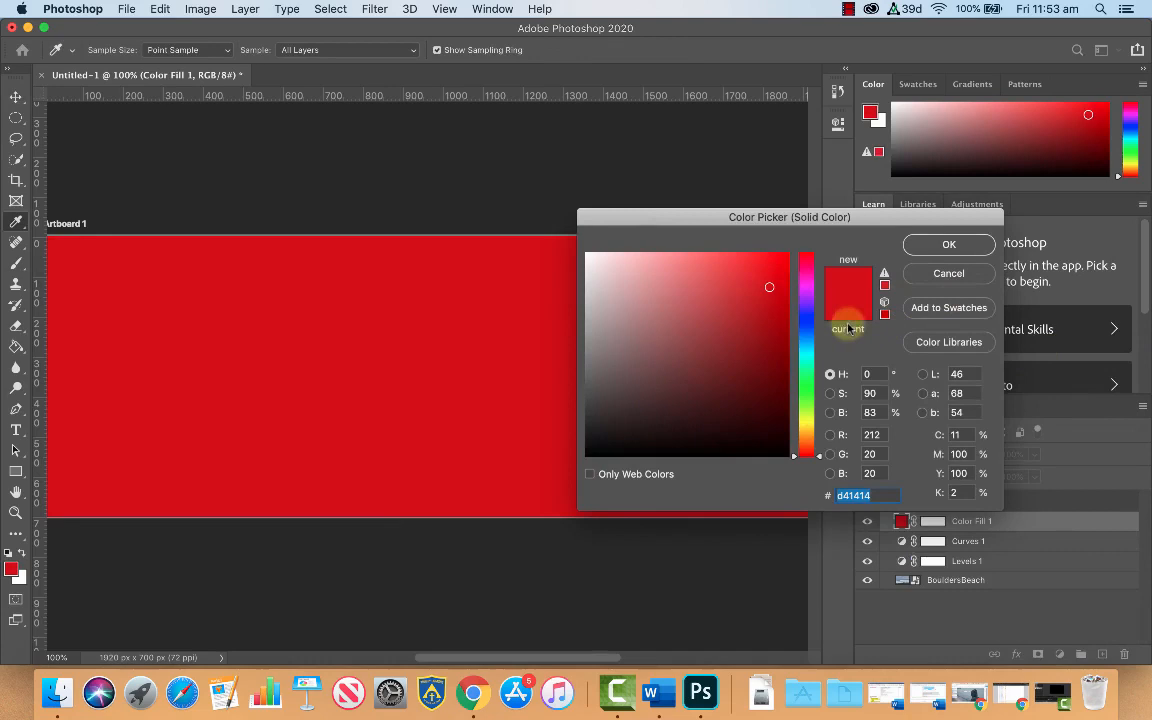
click(807, 293)
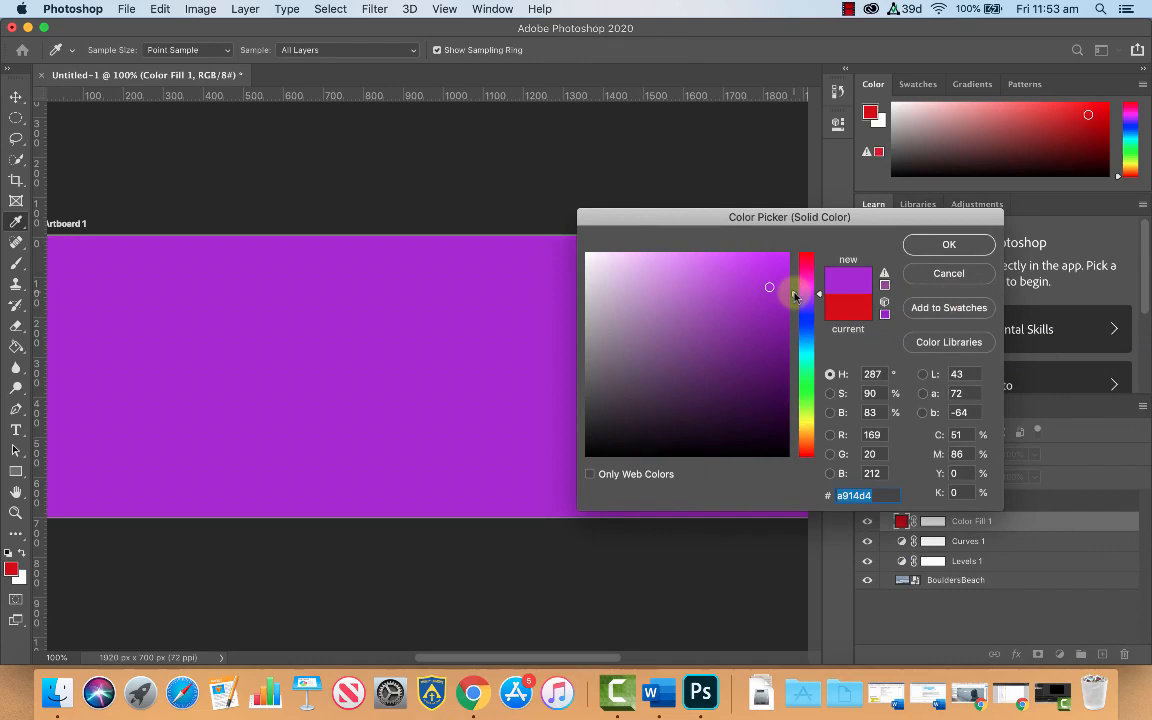
click(947, 244)
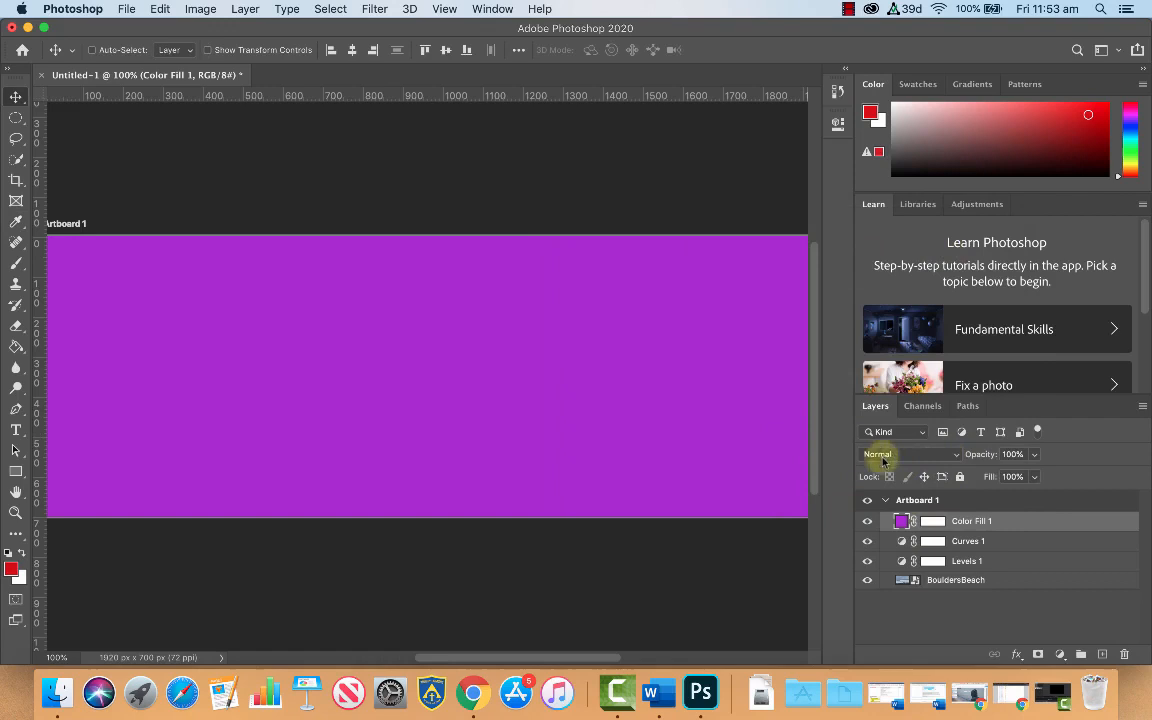
click(908, 454)
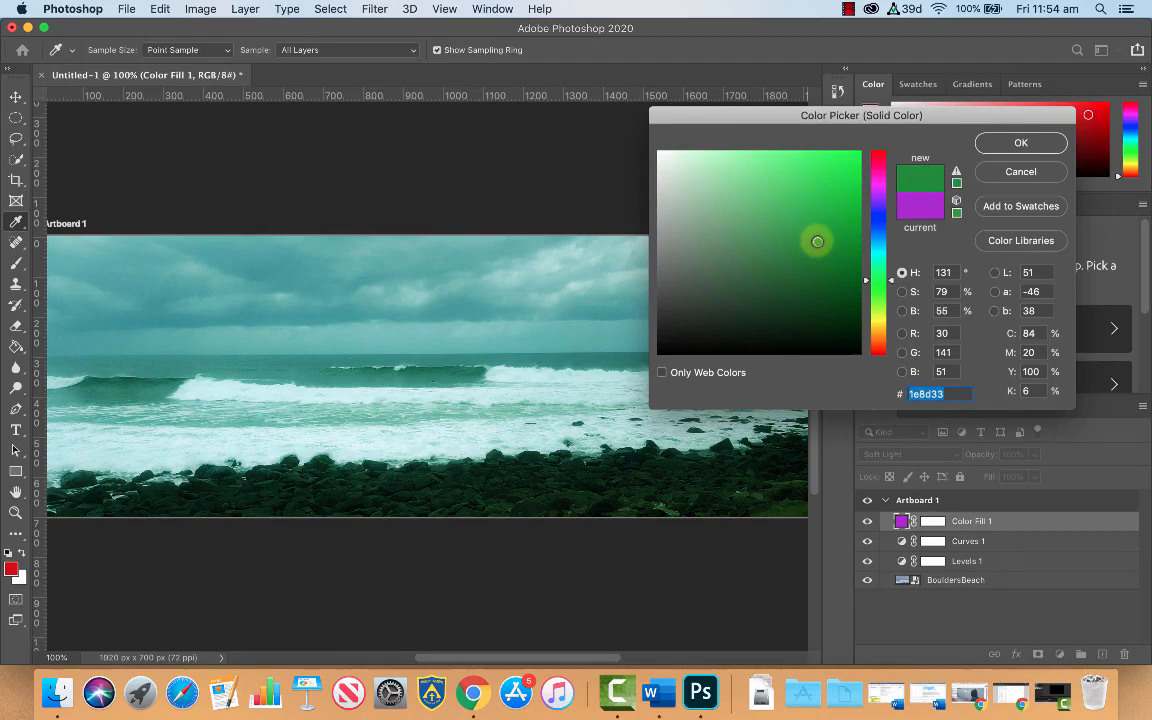
Change the fill colour to purple 9c28bd and lower the layer opacity to 59%
click(818, 204)
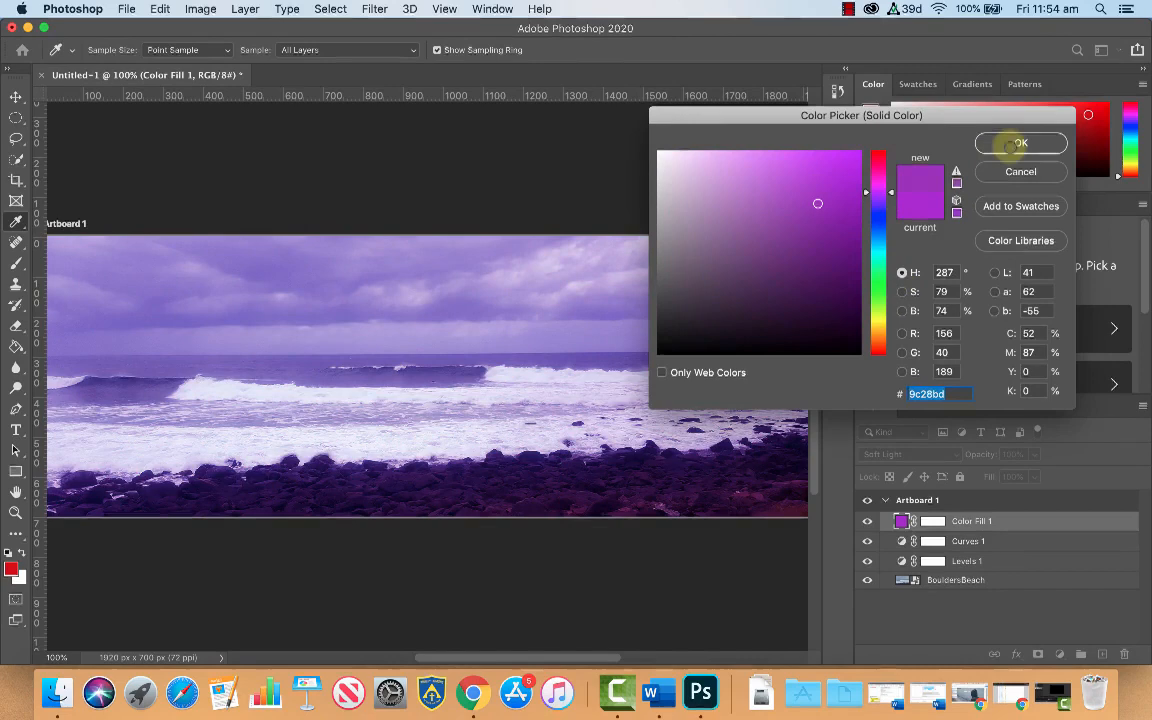
click(1020, 143)
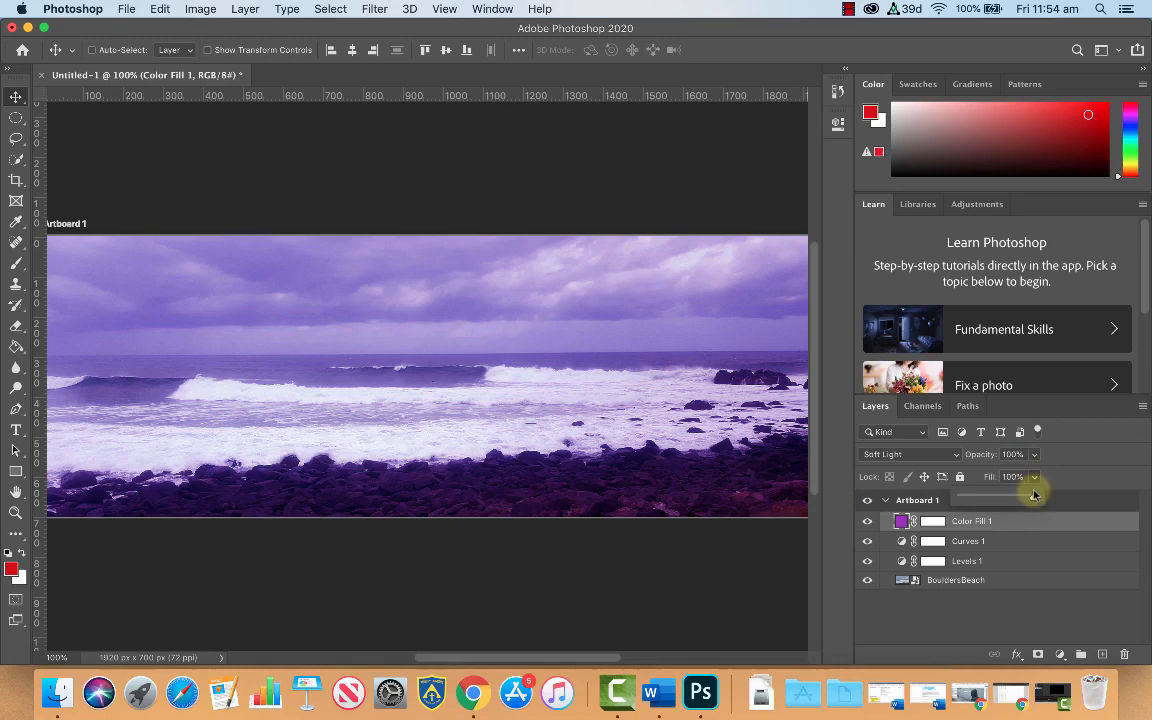
drag(1035, 476, 998, 476)
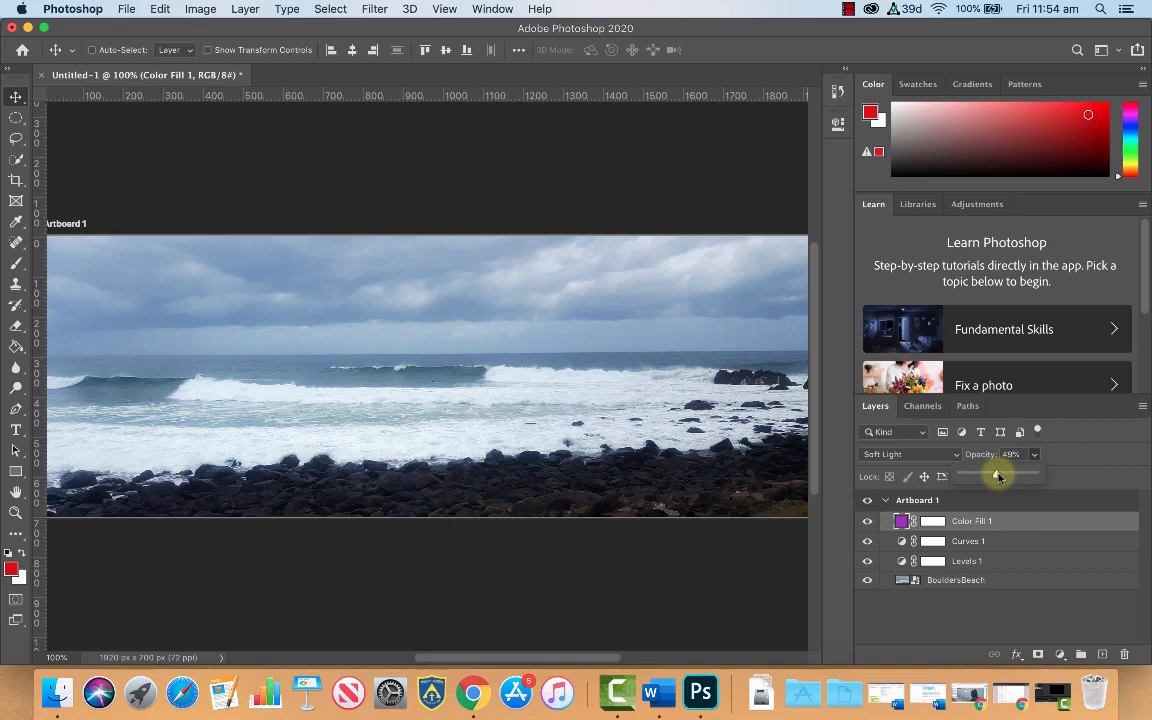
drag(997, 474, 1005, 474)
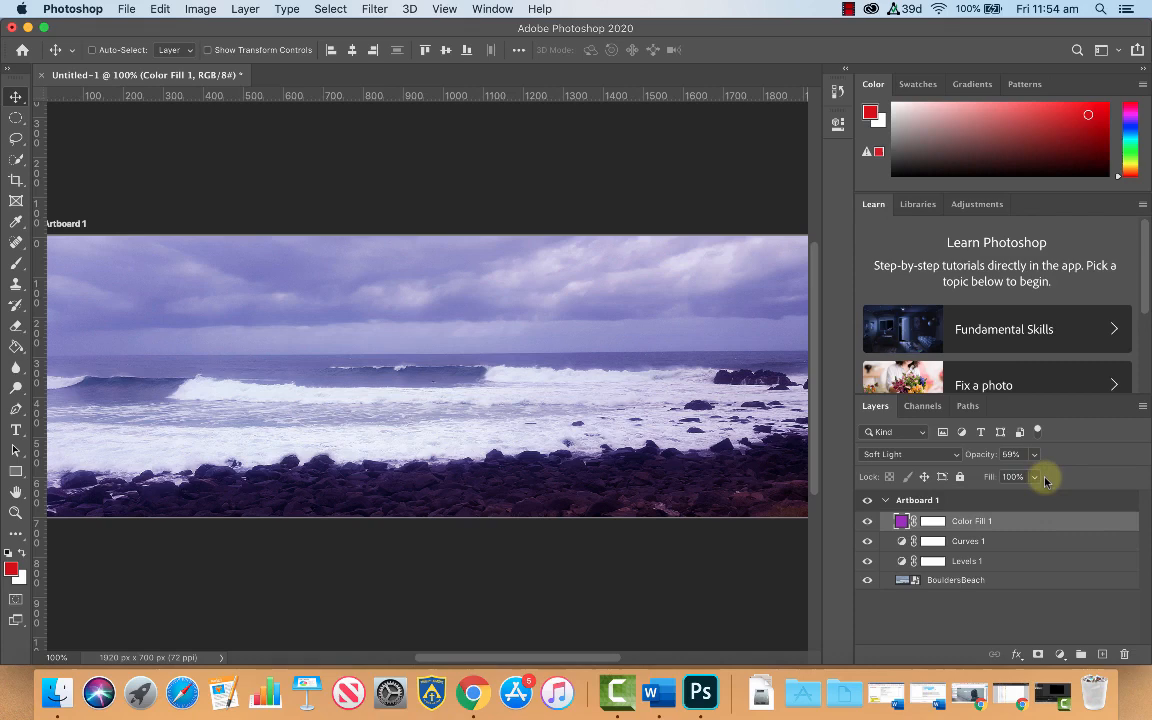
Launch Save for Web and switch to the 2-Up original-versus-optimized view
click(127, 8)
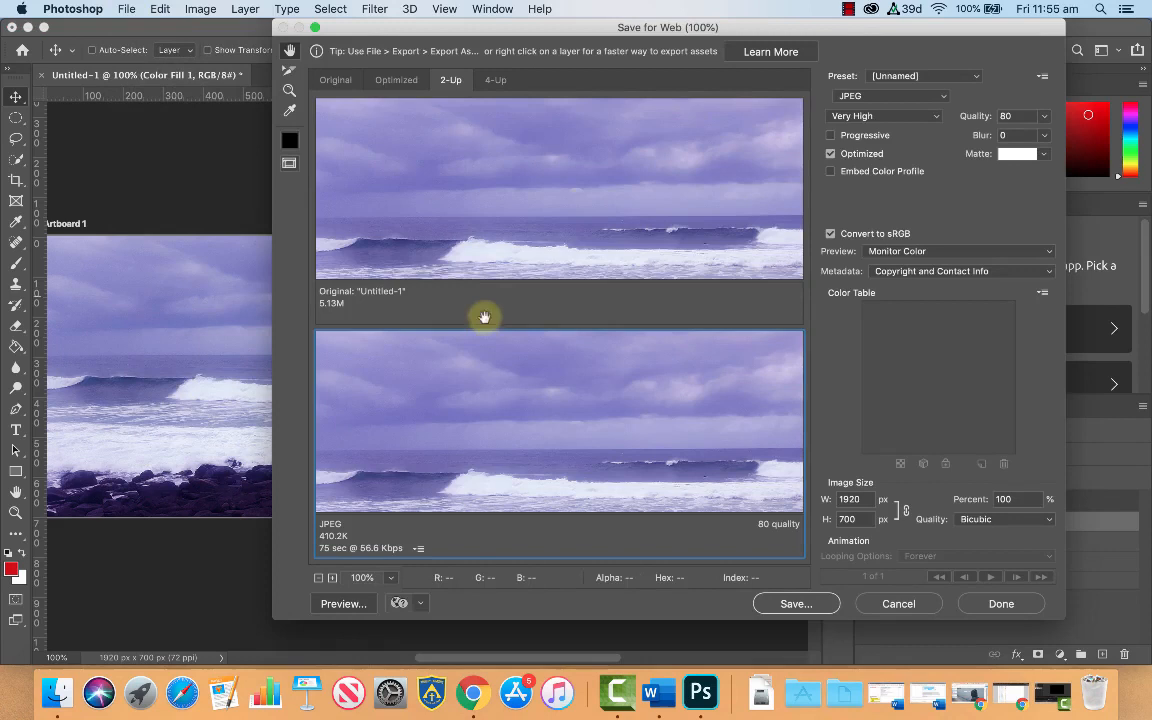
click(335, 79)
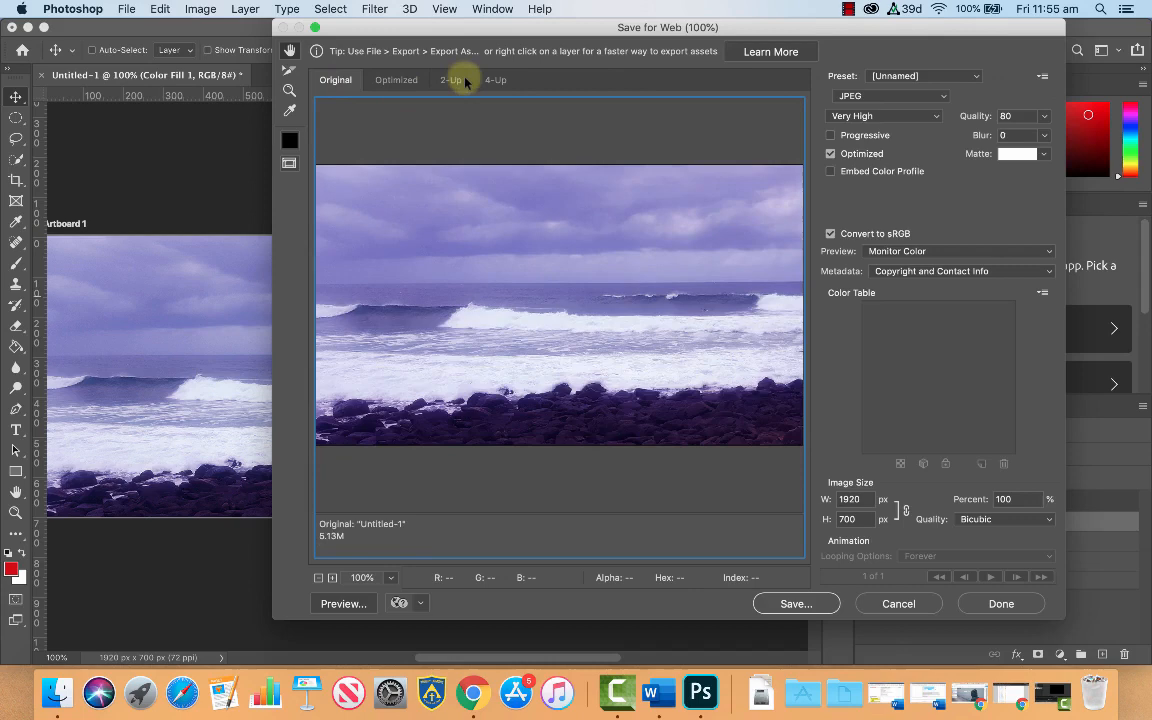
click(450, 80)
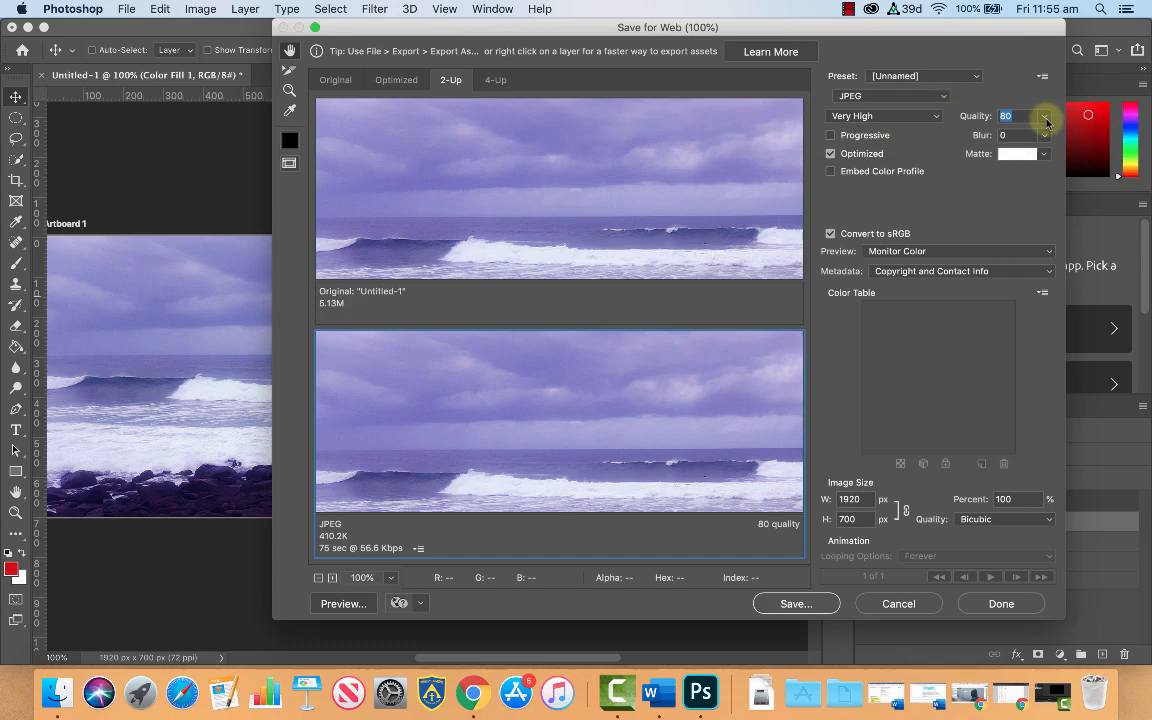
Set JPEG quality to 80 and preview the export in the browser
click(1044, 116)
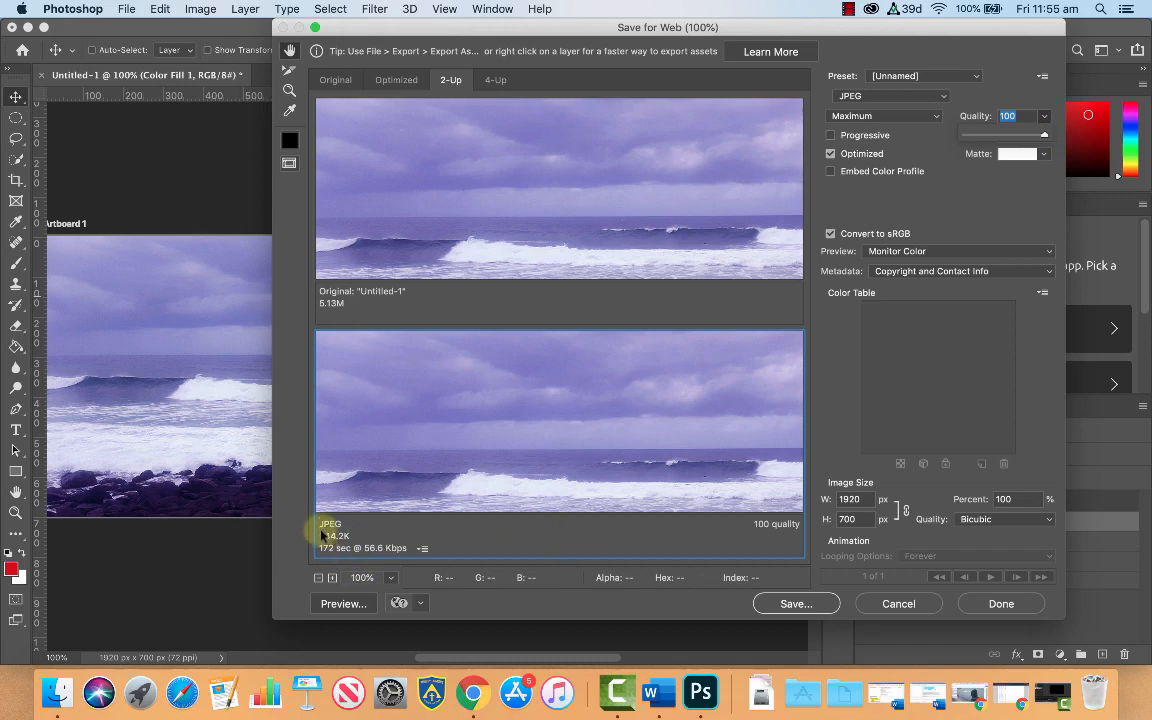
drag(1045, 133, 1030, 133)
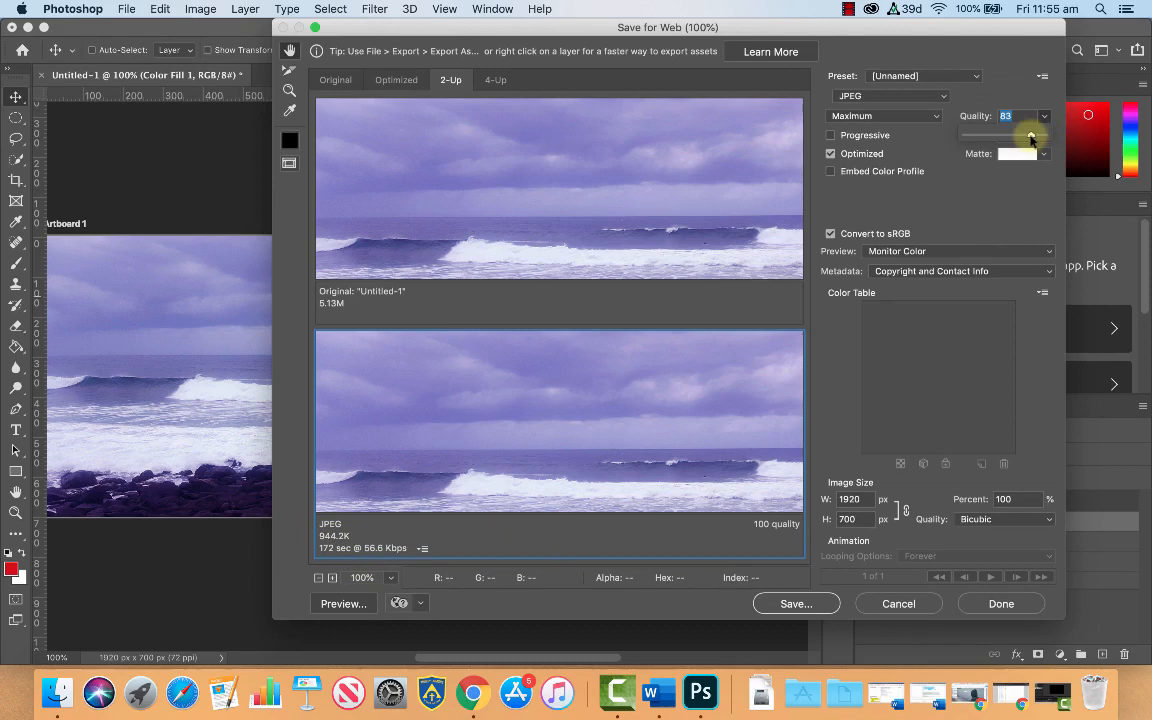
drag(1030, 132, 1027, 132)
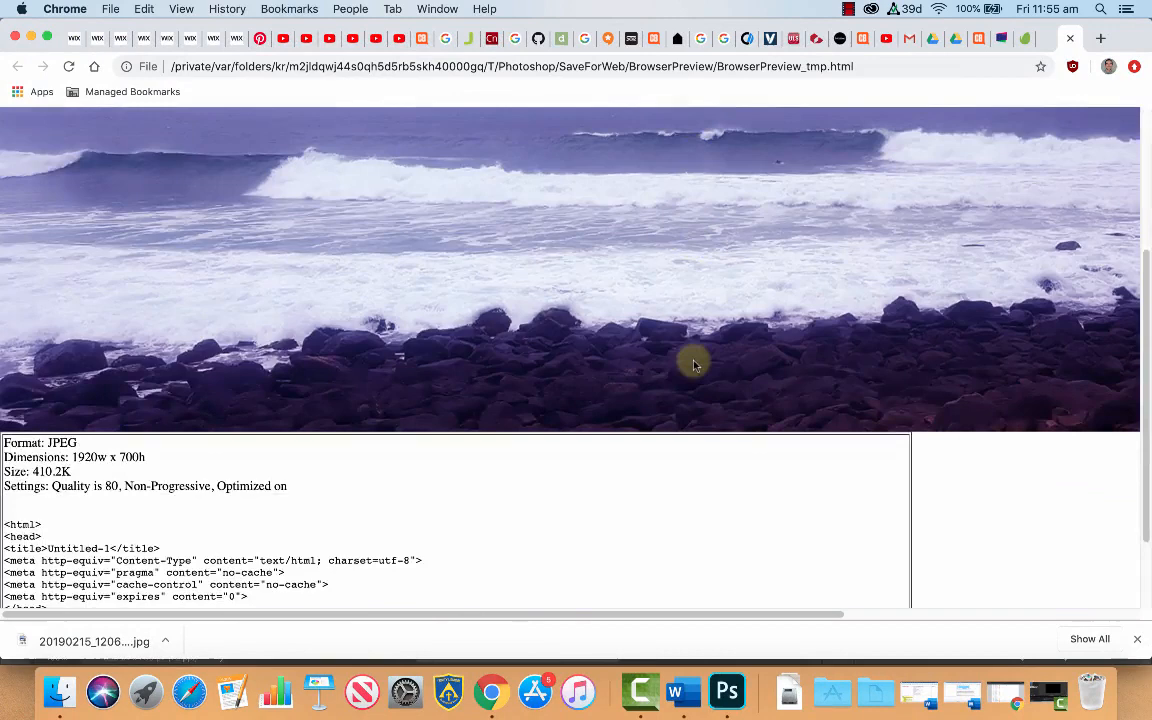
click(726, 691)
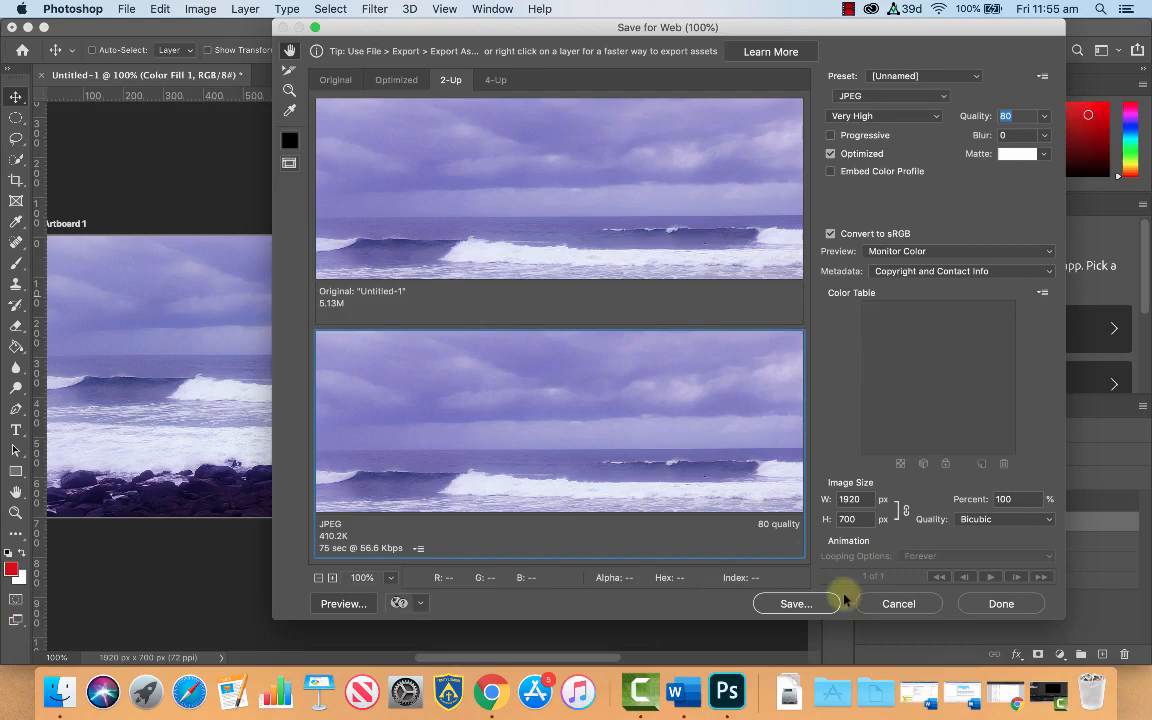
Save the purple beach web JPEG into the Hero Image folder
click(796, 603)
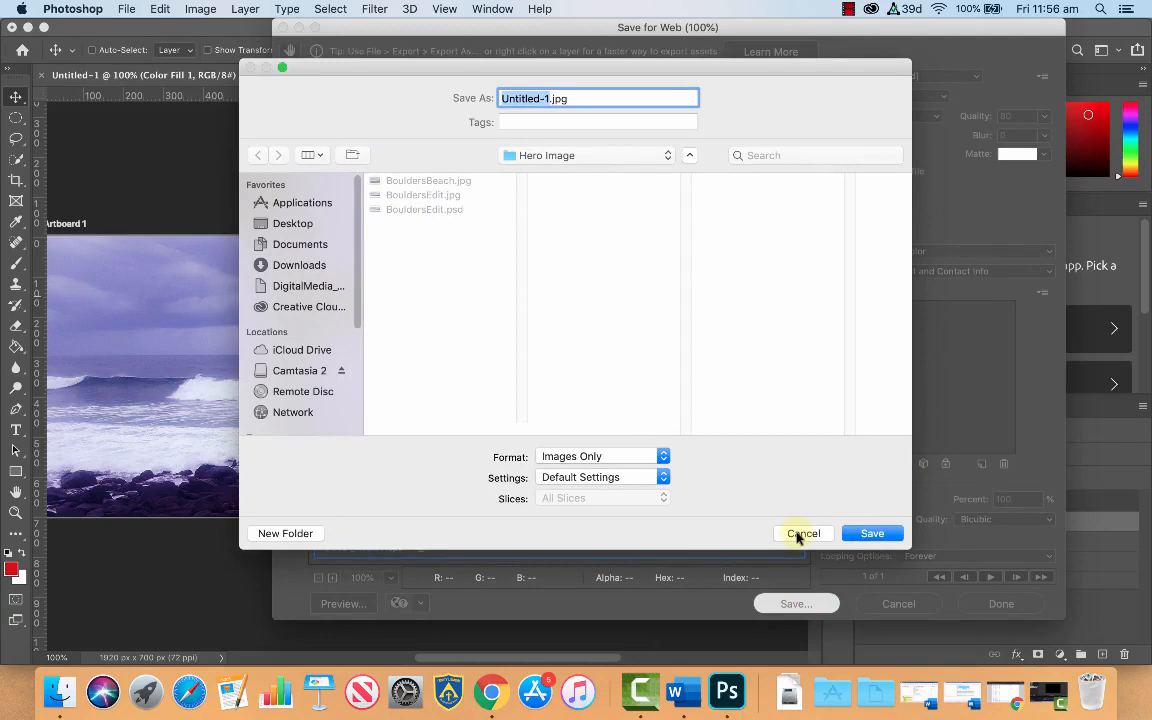
click(803, 533)
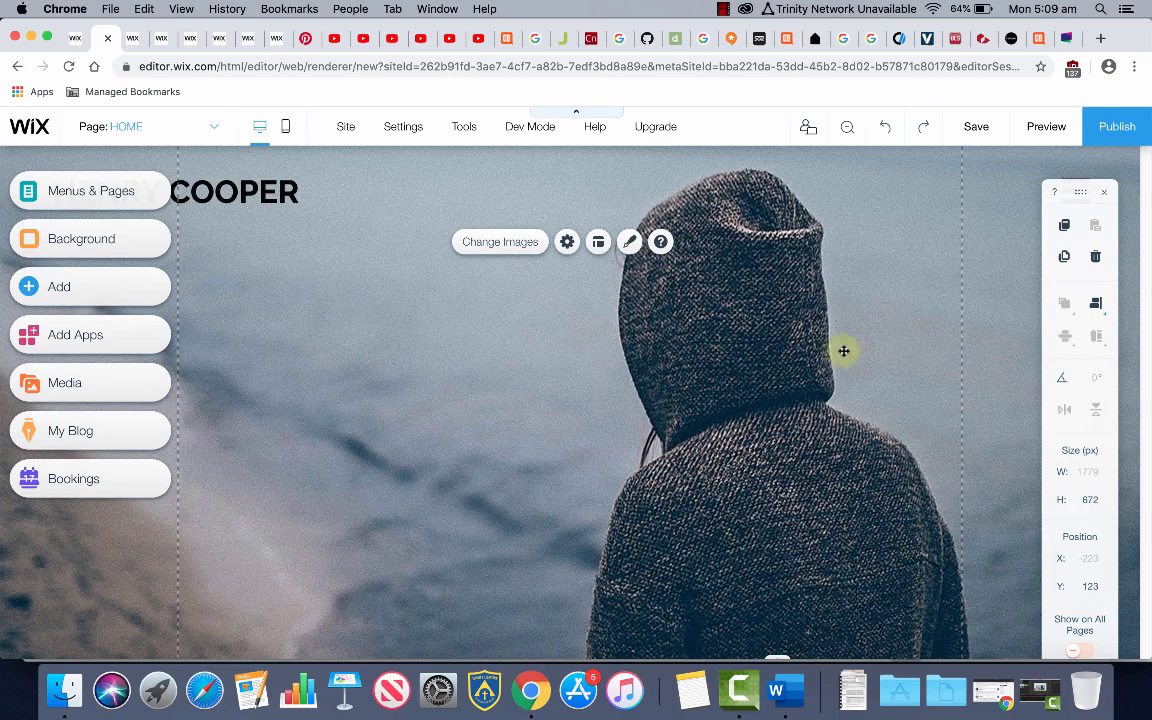
mouse_move(538, 369)
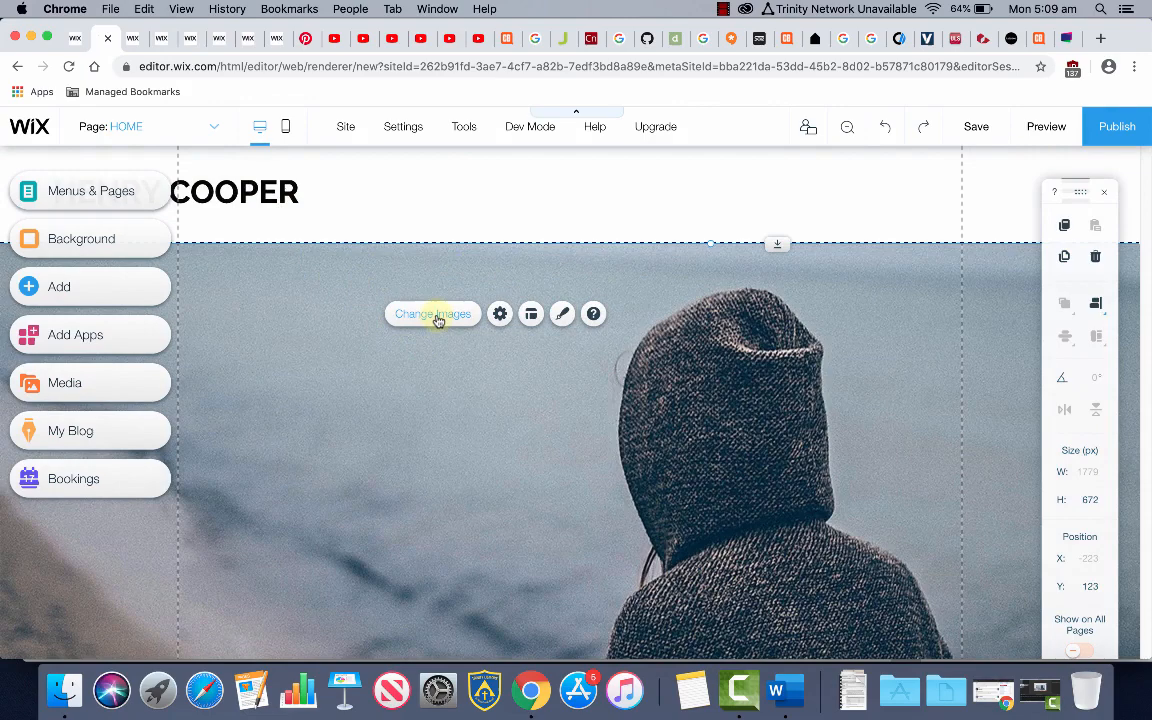
Add BouldersEdit.jpg from Site Files to the hero gallery as its first image
click(432, 313)
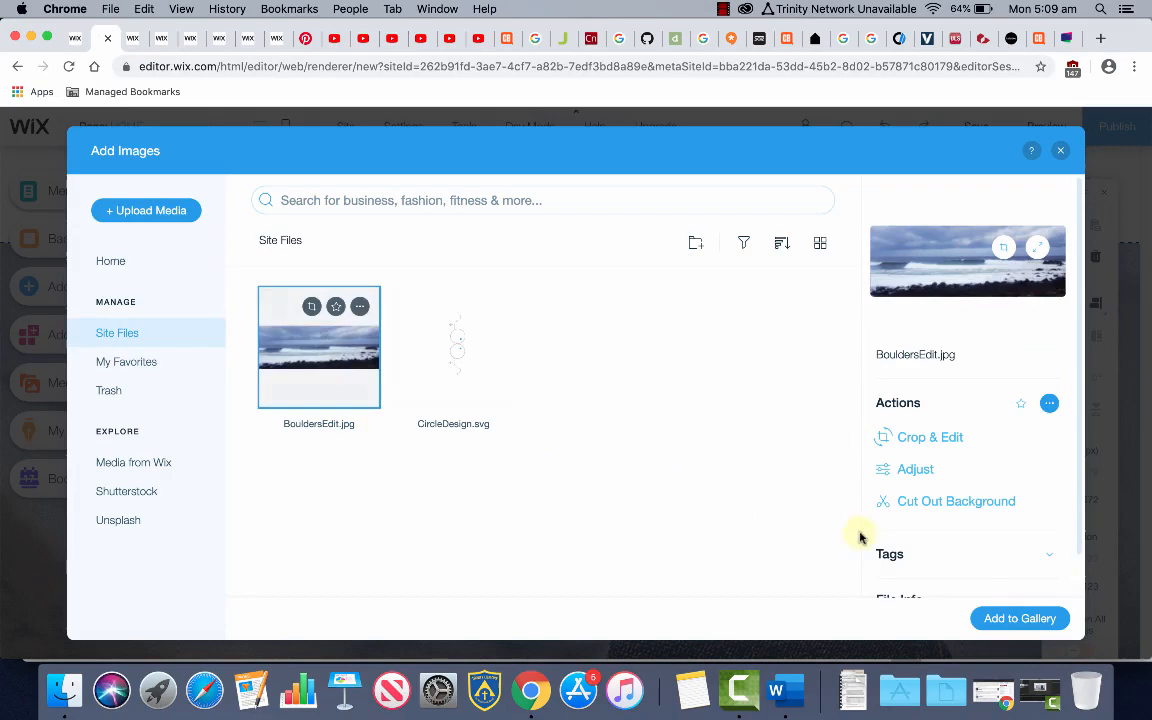
click(1019, 618)
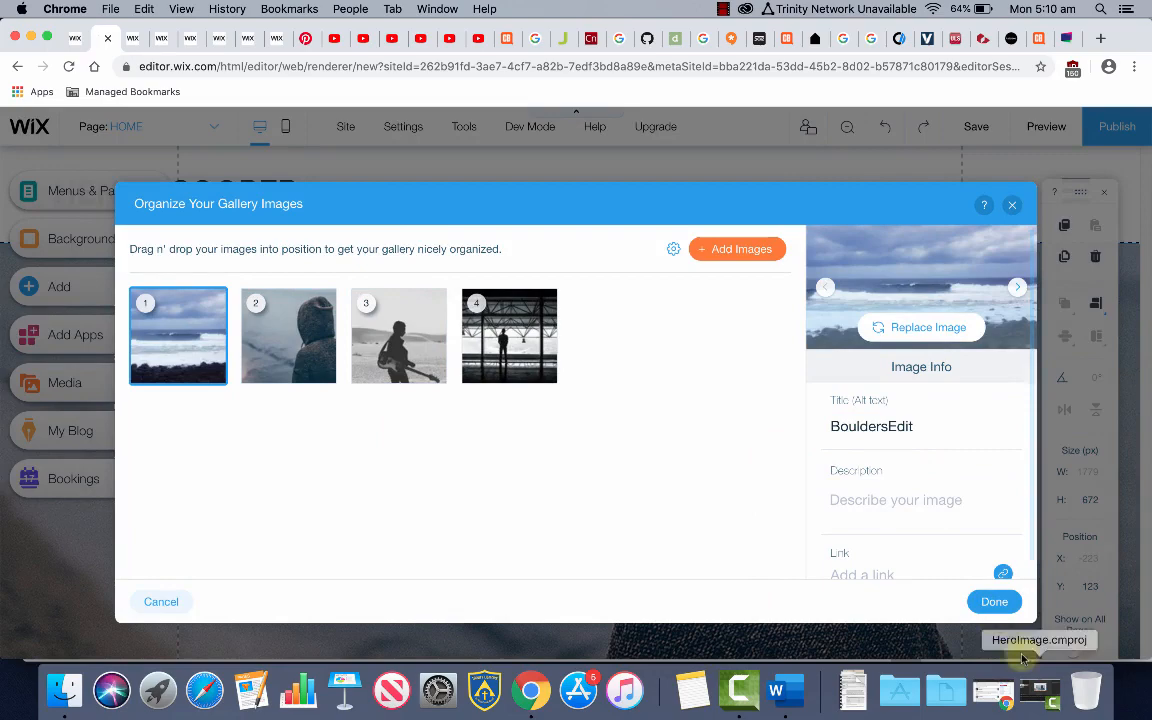